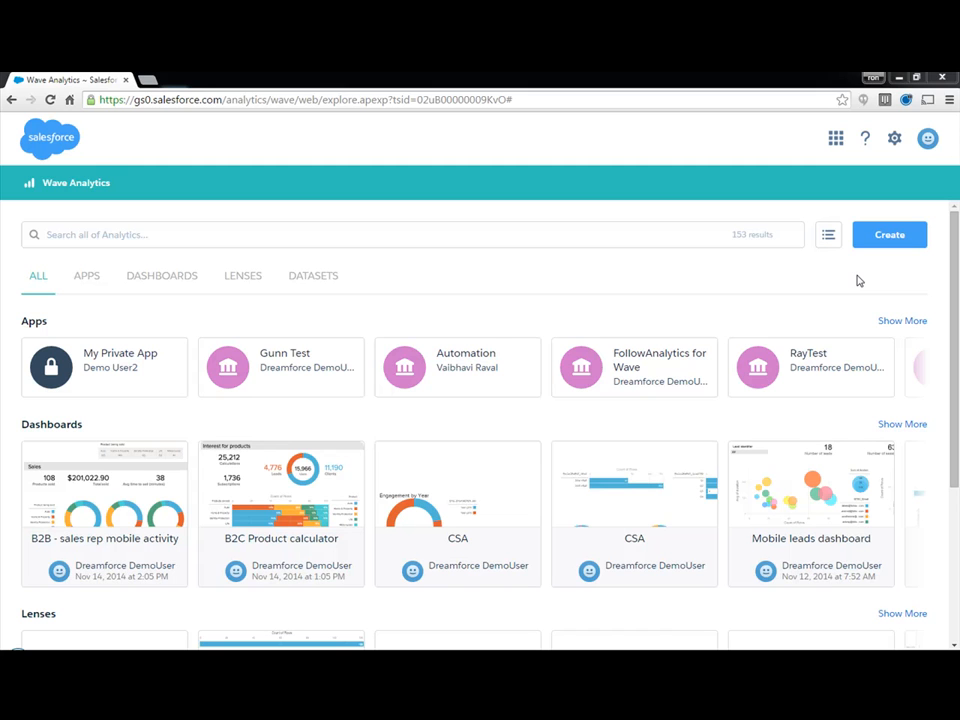
{"action": "mouse_move", "coordinate": [888, 234]}
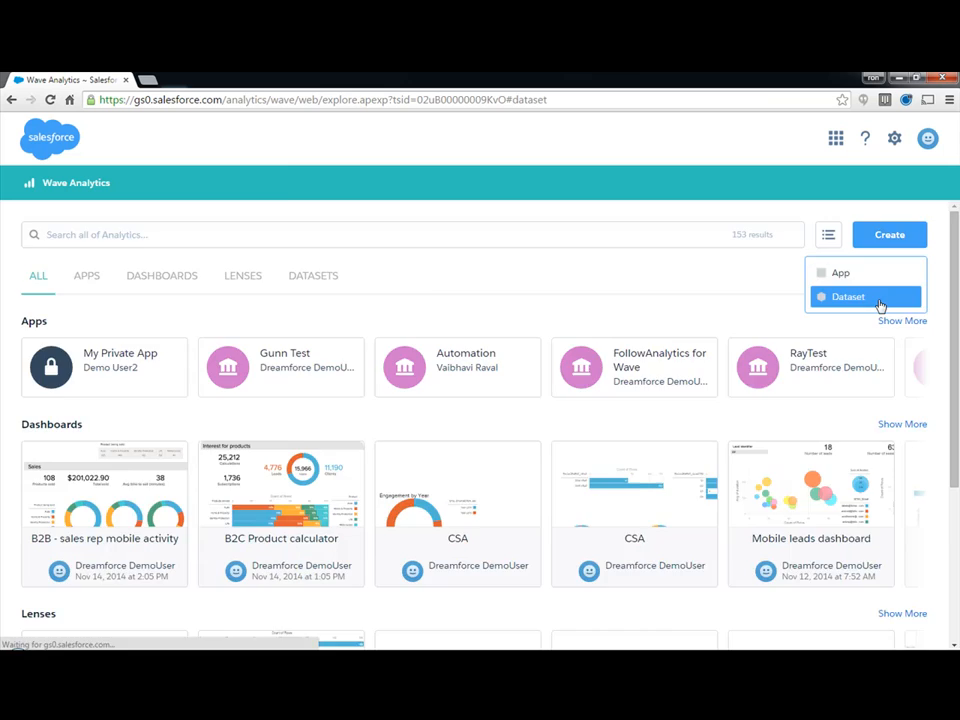
Step: Start a new Wave dataset sourced from Informatica Rev
{"action": "left_click", "coordinate": [848, 296]}
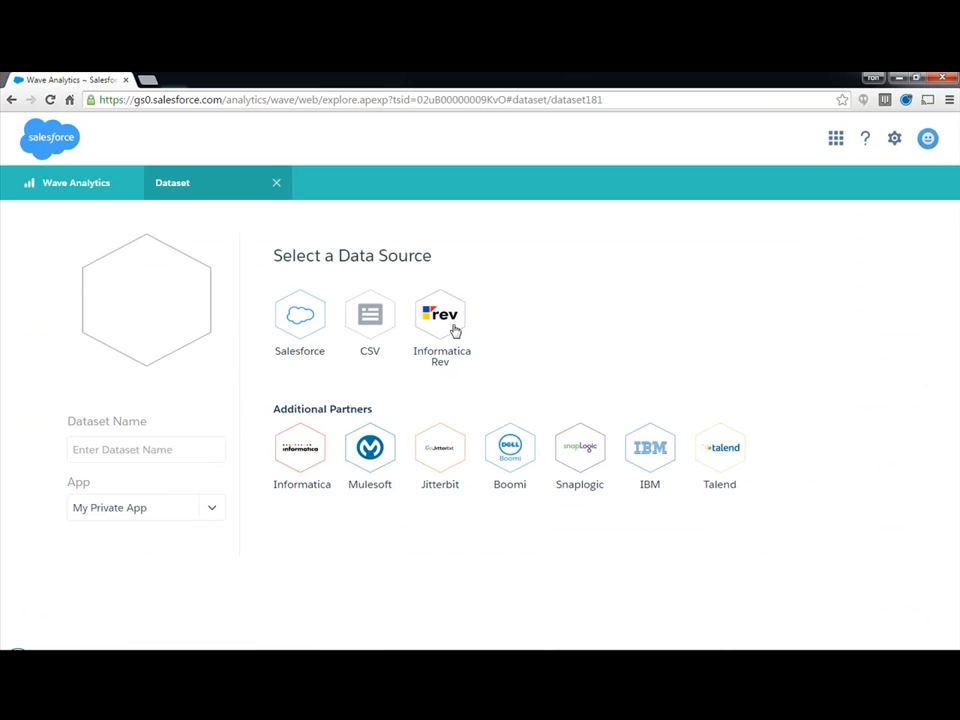
{"action": "left_click", "coordinate": [440, 314]}
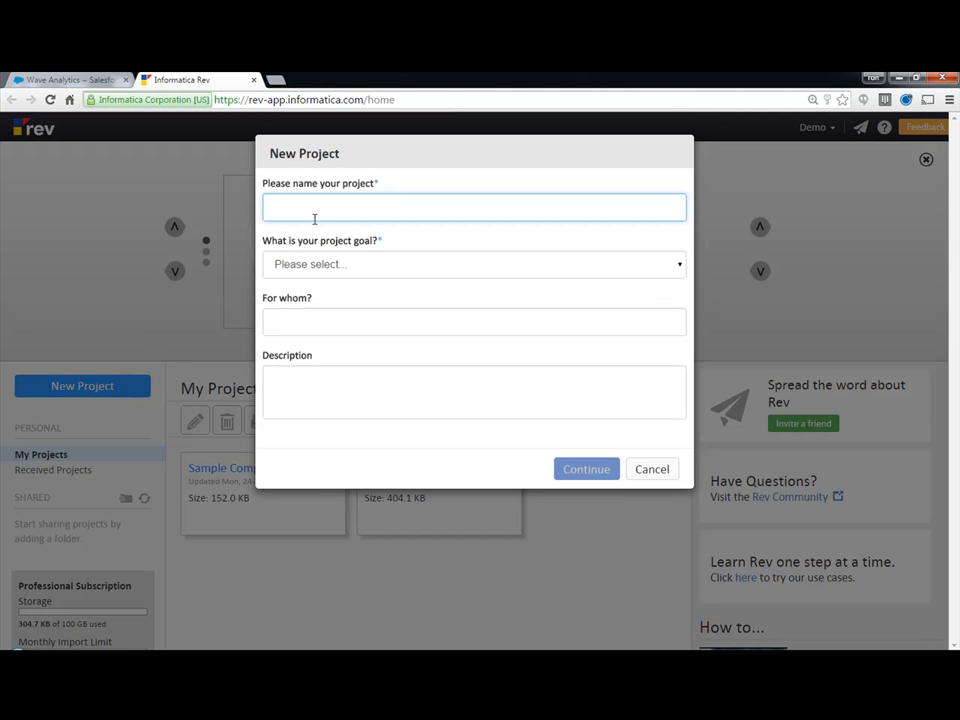
Step: Create the 'Tradeshow Data into Wave' project with the analytic or reporting goal
{"action": "left_click", "coordinate": [474, 264]}
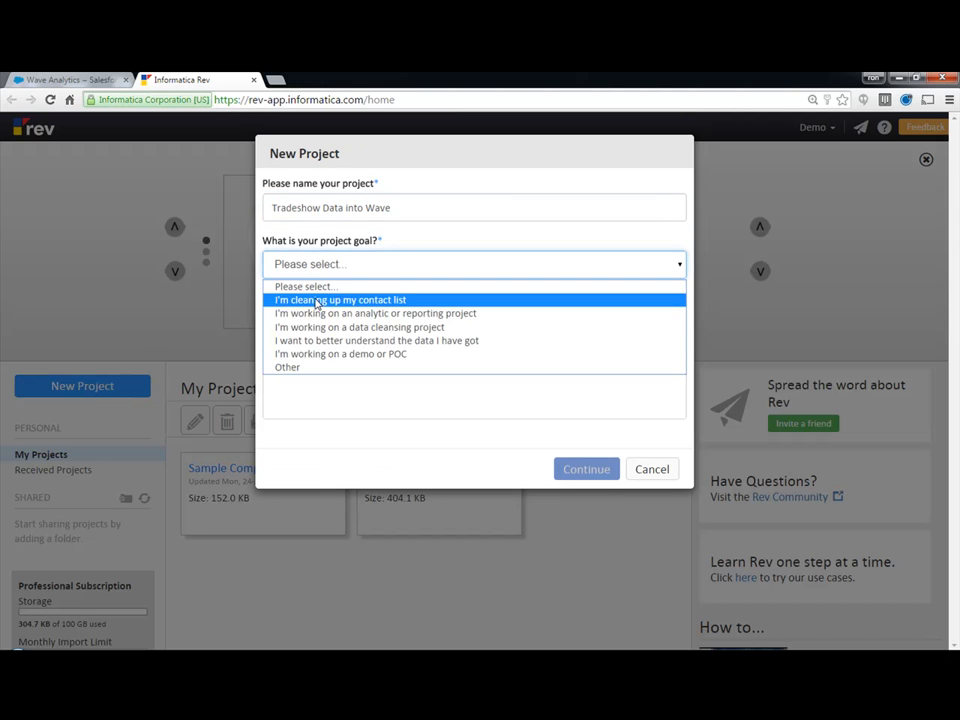
{"action": "left_click", "coordinate": [376, 312]}
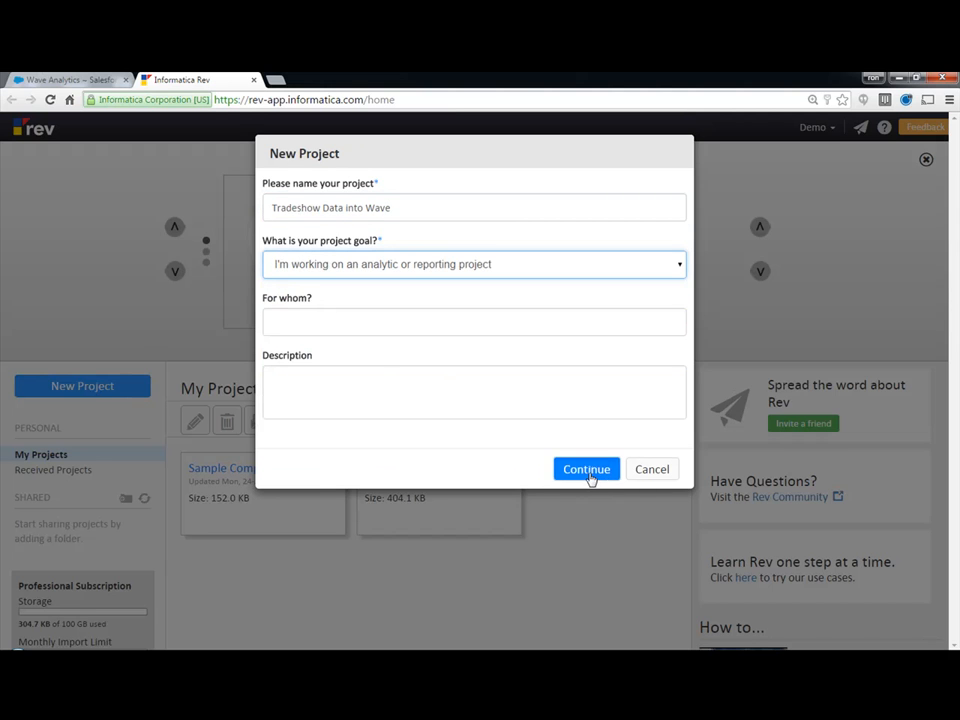
{"action": "left_click", "coordinate": [586, 468]}
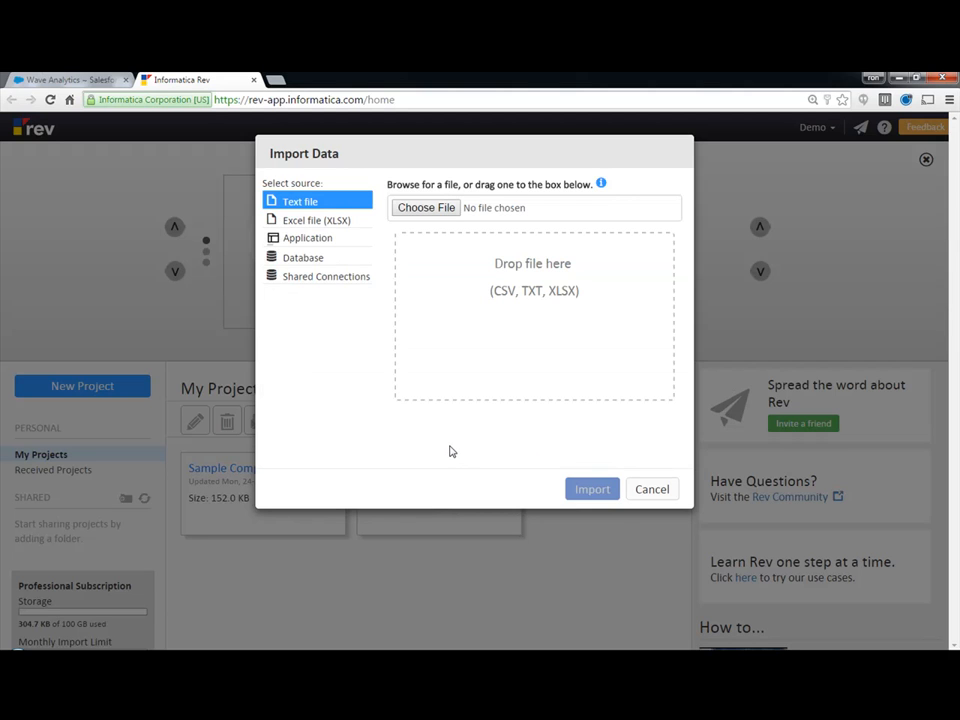
{"action": "mouse_move", "coordinate": [424, 394]}
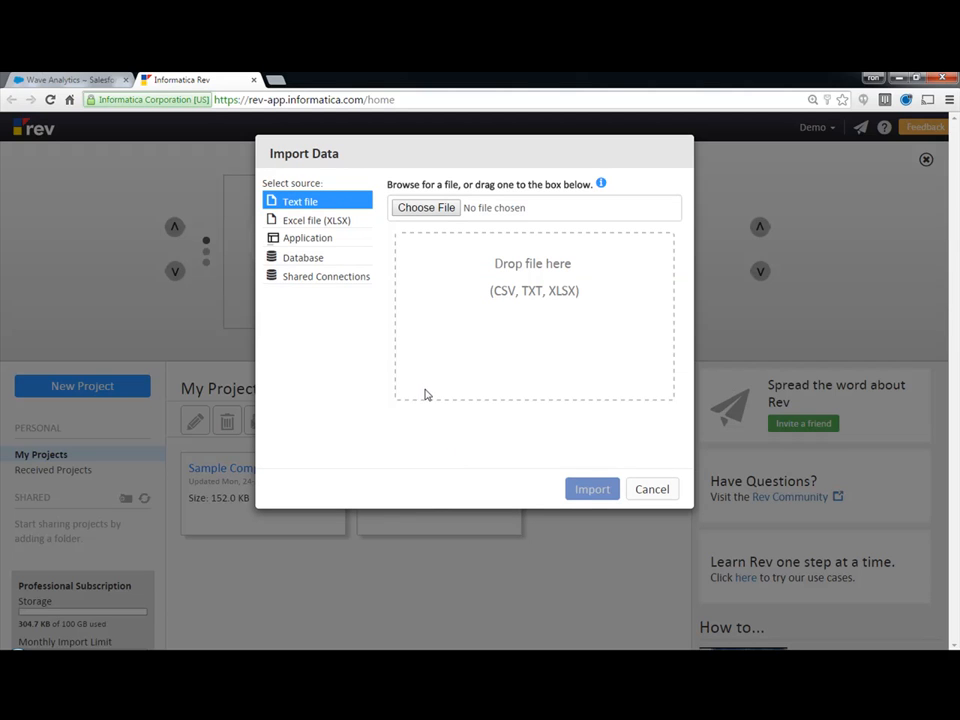
{"action": "mouse_move", "coordinate": [322, 210]}
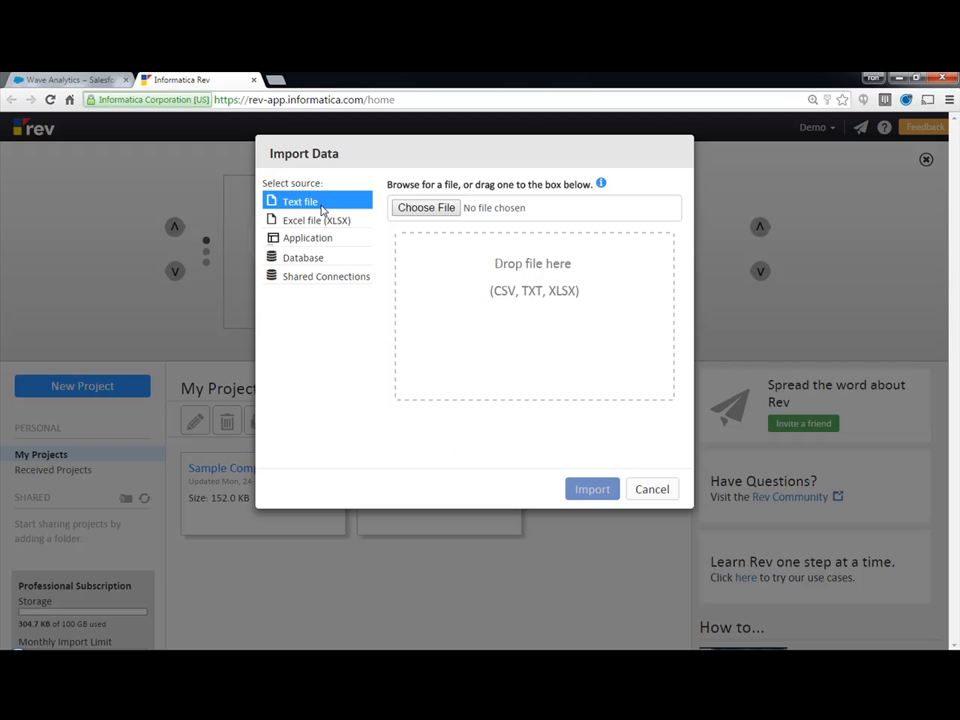
Step: Import badge_scan_attendance_jan.csv as a text-file sheet
{"action": "left_click", "coordinate": [426, 206]}
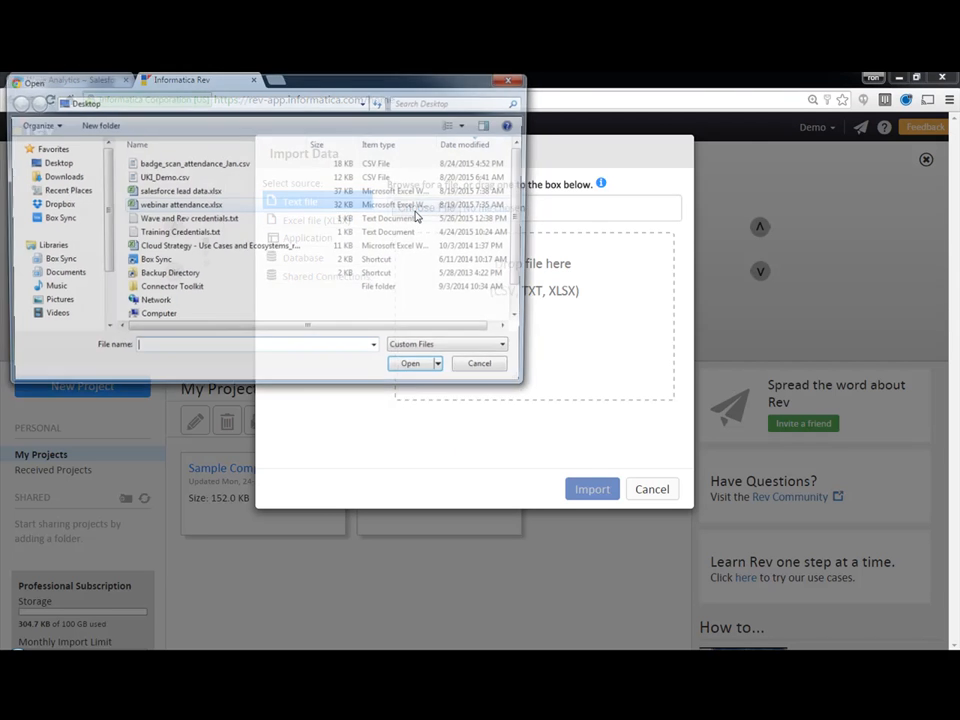
{"action": "left_click", "coordinate": [408, 364]}
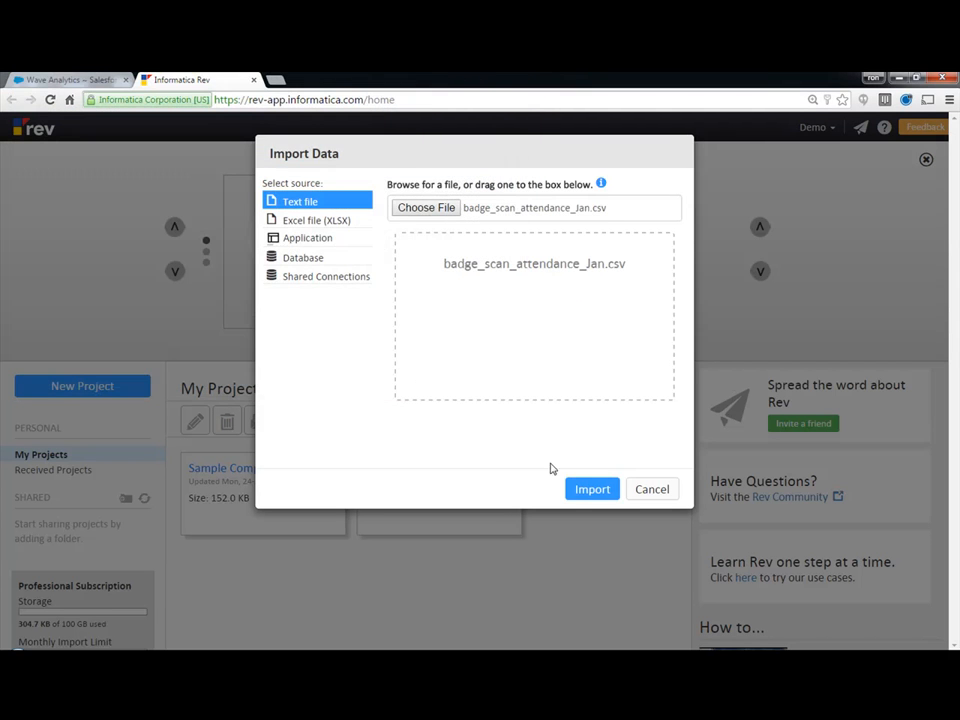
{"action": "left_click", "coordinate": [592, 488]}
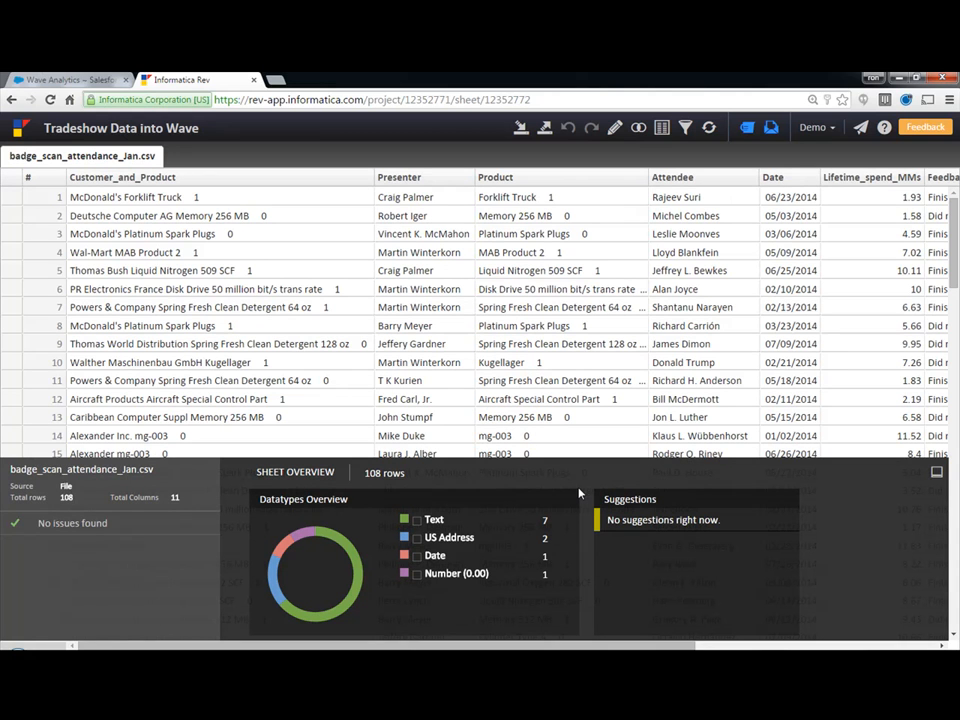
{"action": "mouse_move", "coordinate": [566, 490]}
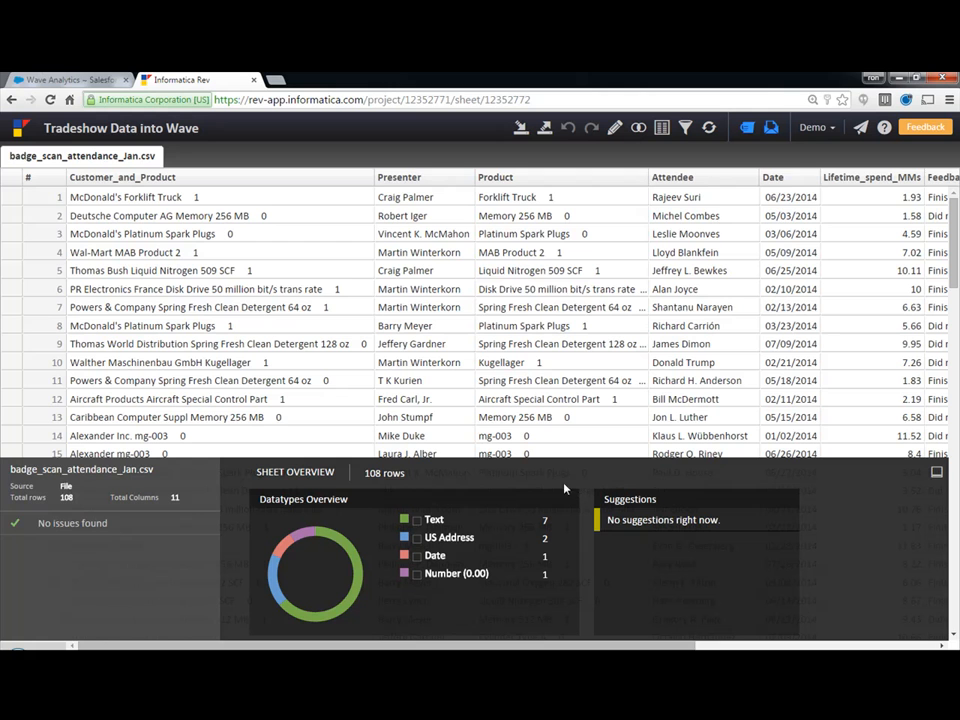
{"action": "mouse_move", "coordinate": [520, 612]}
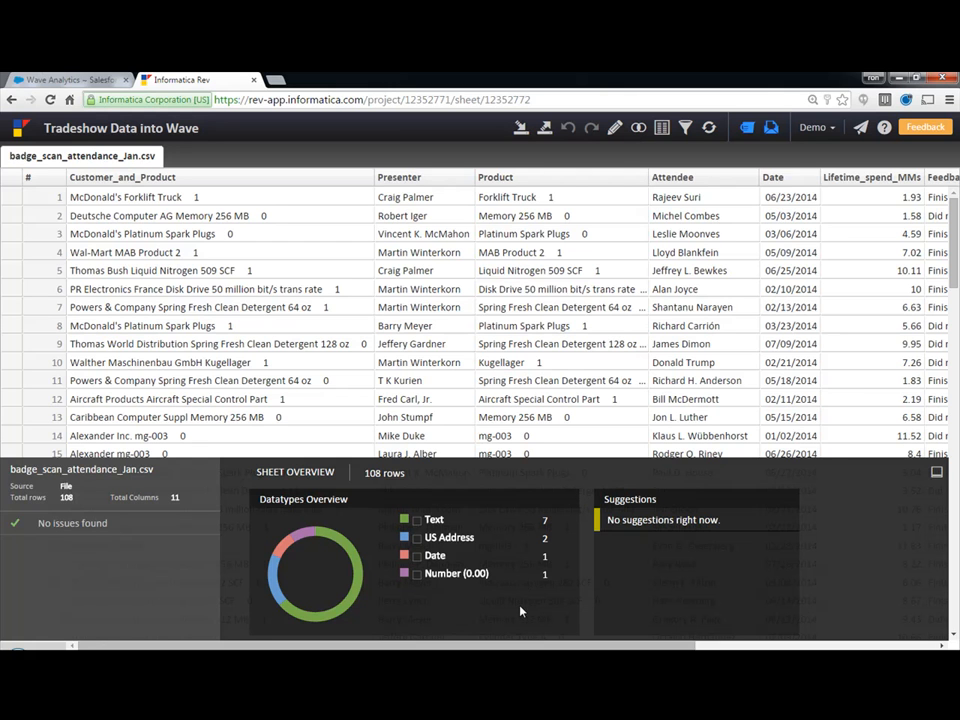
{"action": "scroll", "scroll_direction": "right", "scroll_amount": 3}
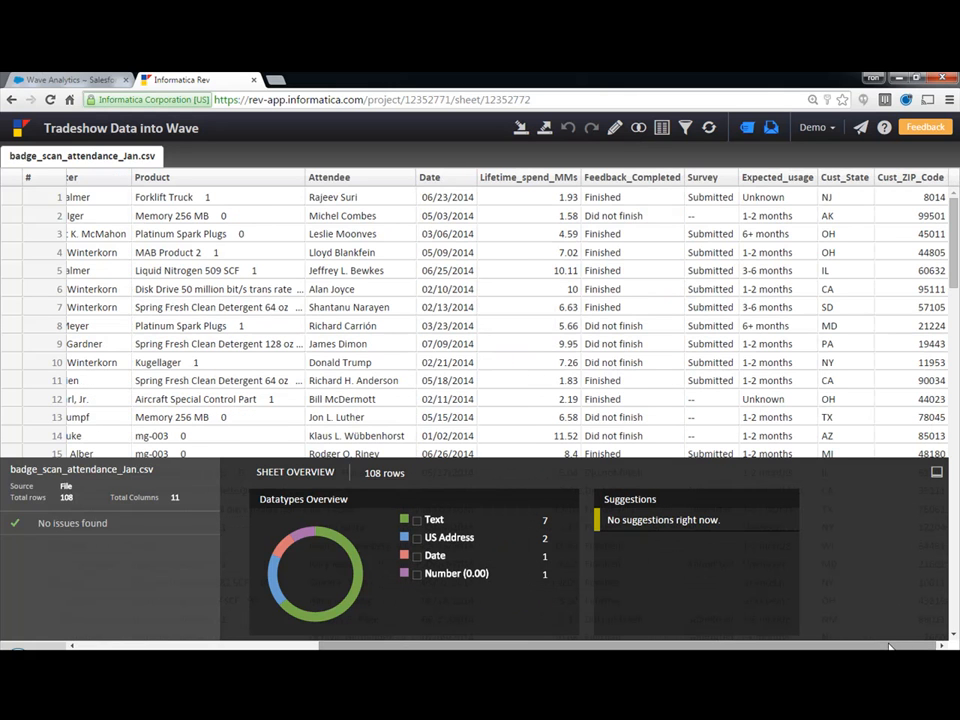
{"action": "mouse_move", "coordinate": [688, 398]}
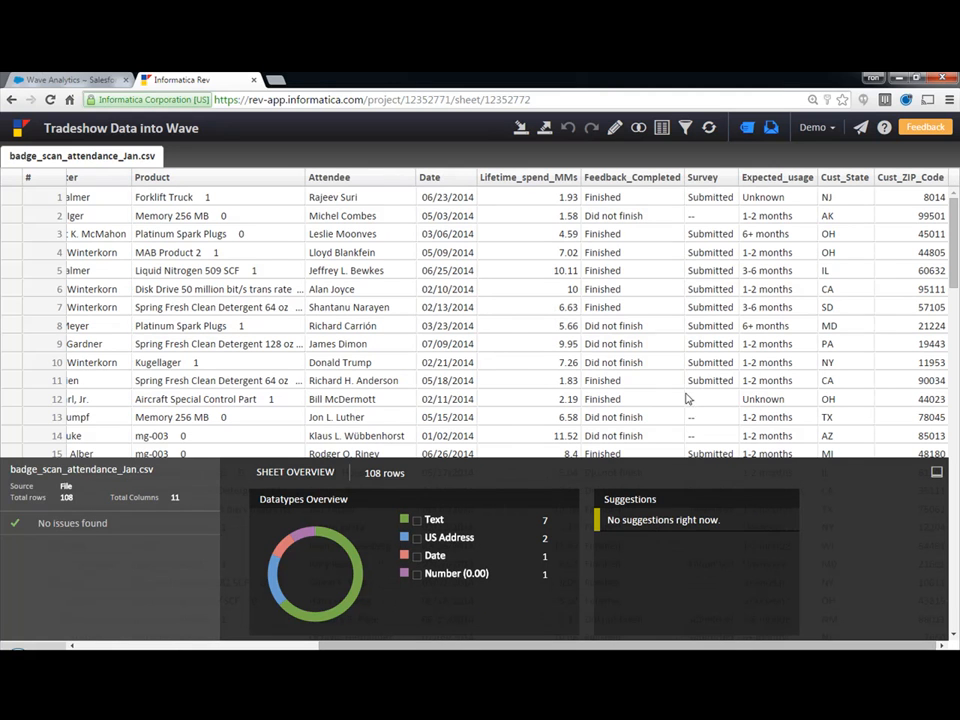
{"action": "mouse_move", "coordinate": [776, 176]}
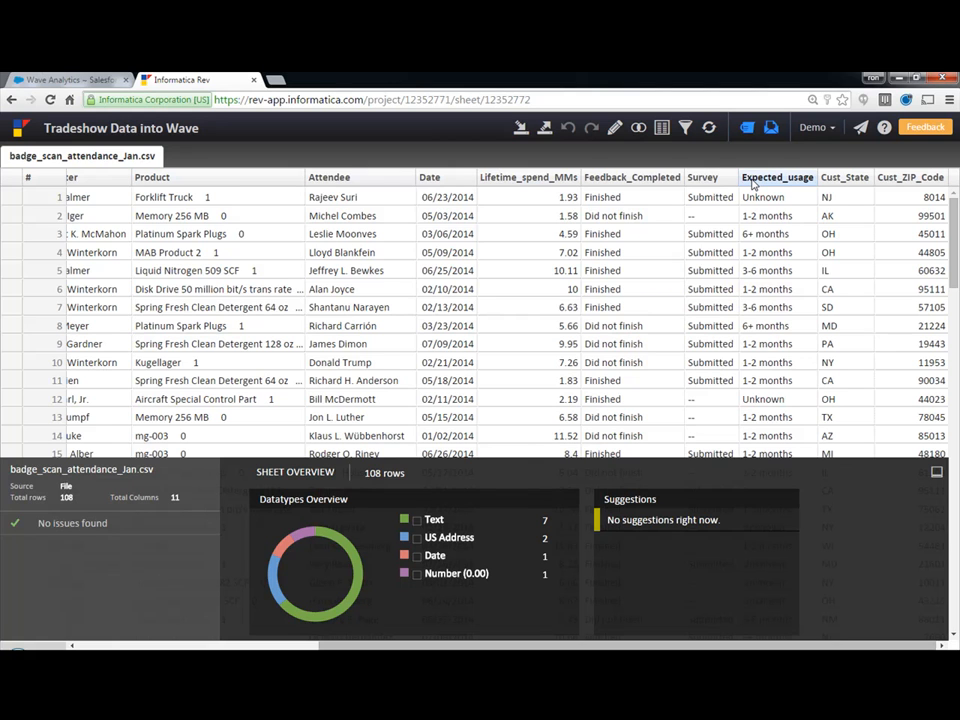
Step: Rename Expected_usage values: 1-2 months to Soon, 3-6 and 6+ months to In the future
{"action": "left_click", "coordinate": [776, 176]}
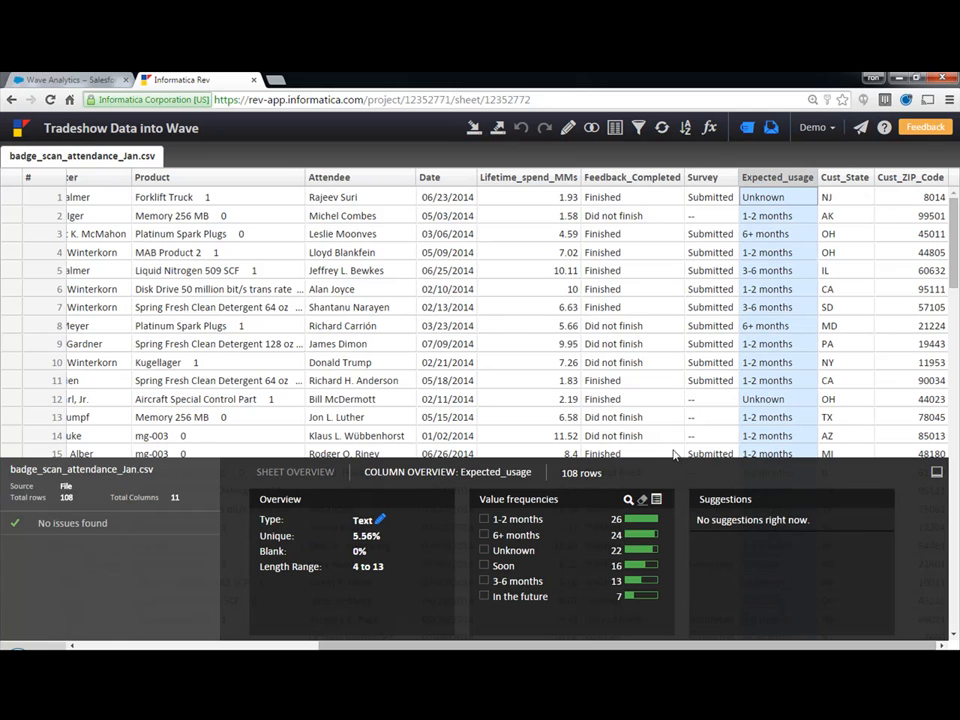
{"action": "left_click", "coordinate": [514, 550]}
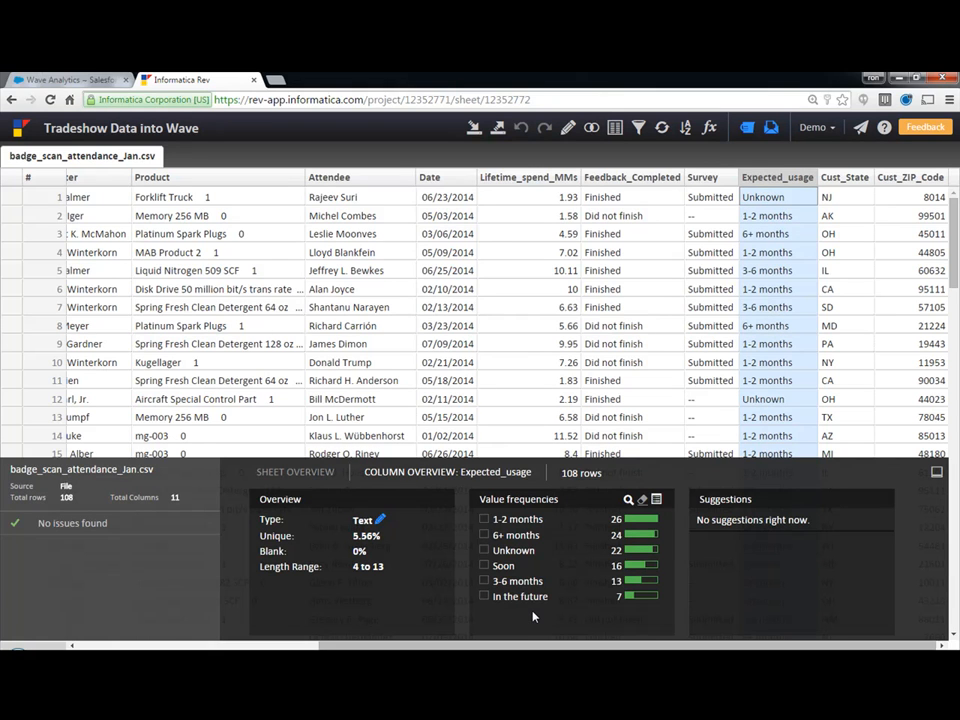
{"action": "mouse_move", "coordinate": [524, 616]}
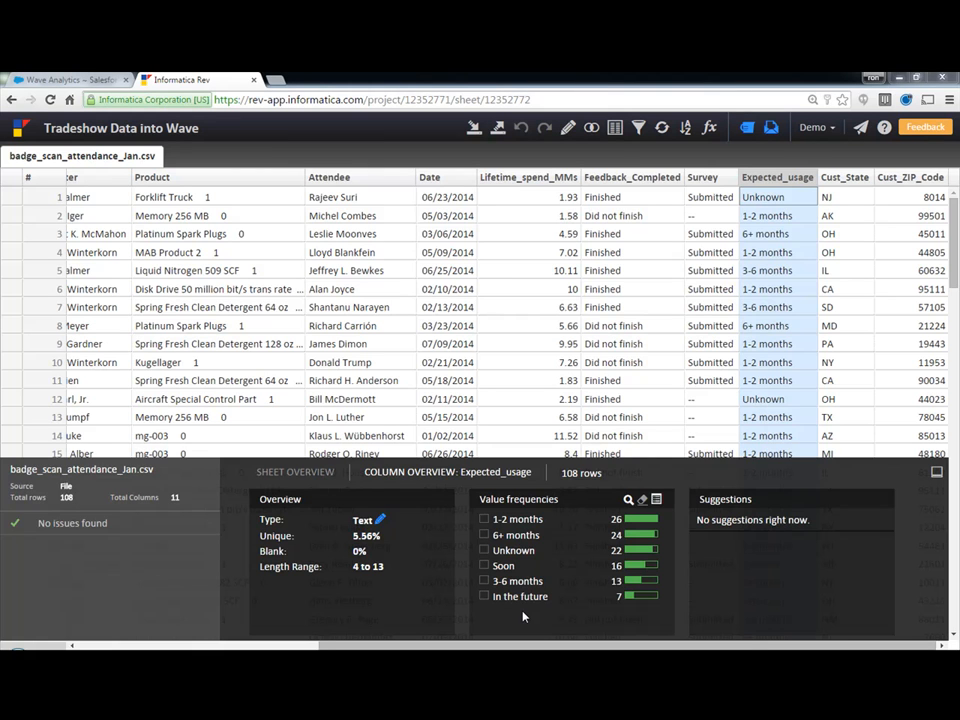
{"action": "mouse_move", "coordinate": [520, 564]}
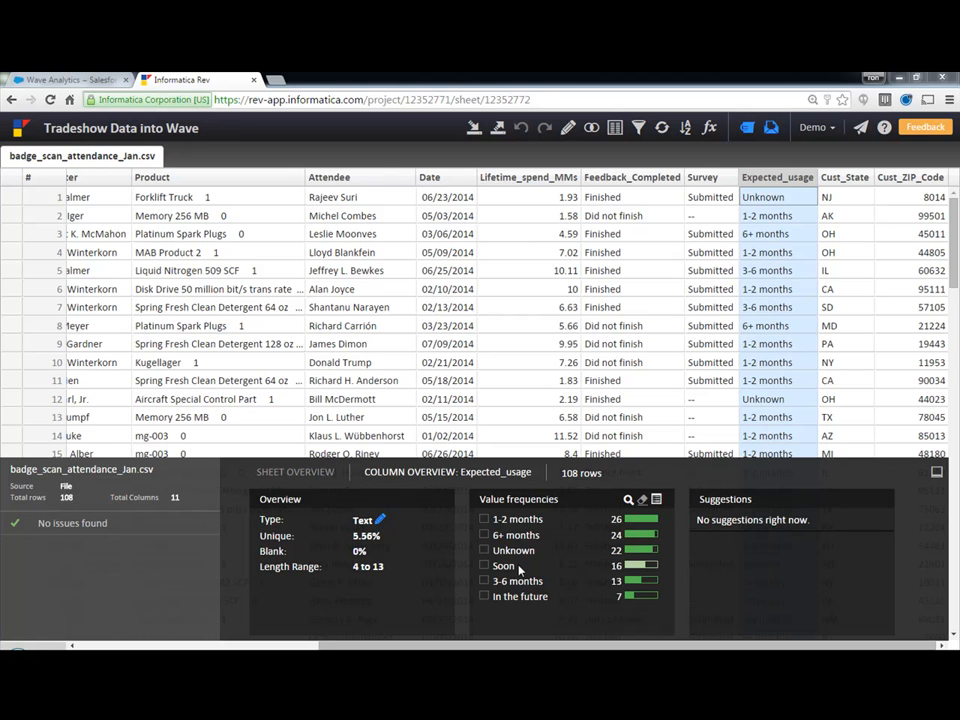
{"action": "mouse_move", "coordinate": [538, 608]}
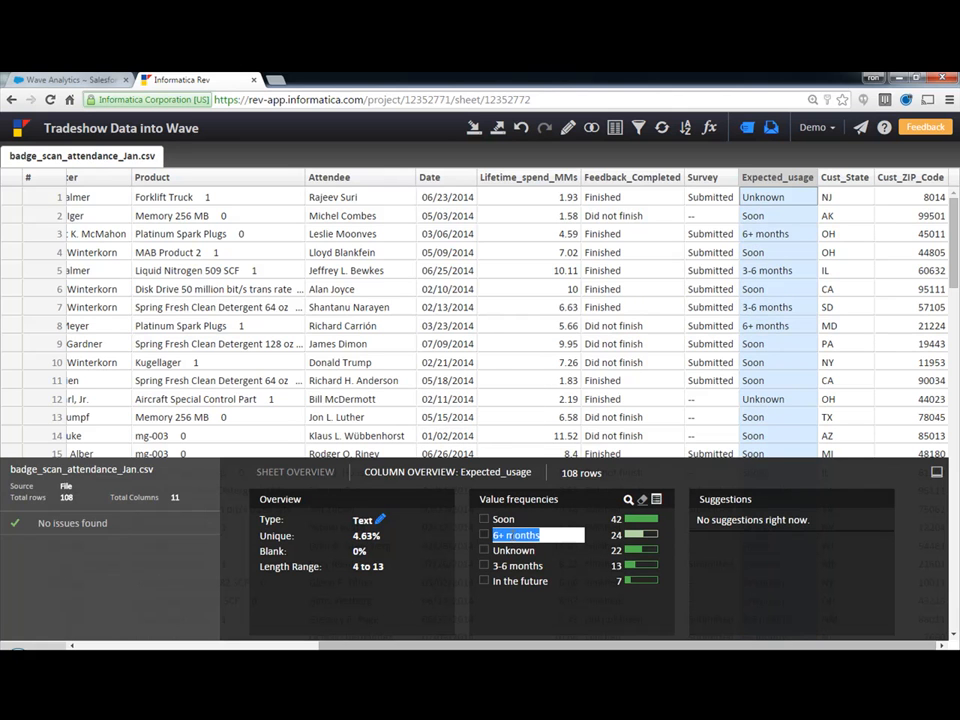
{"action": "type", "text": "In the g"}
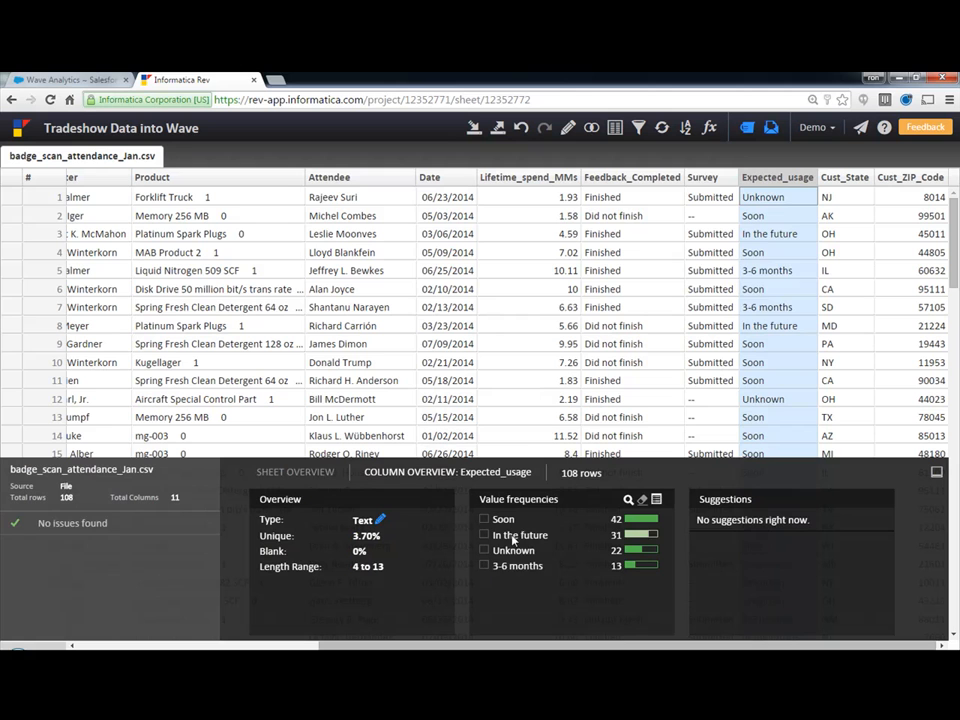
{"action": "double_click", "coordinate": [516, 564]}
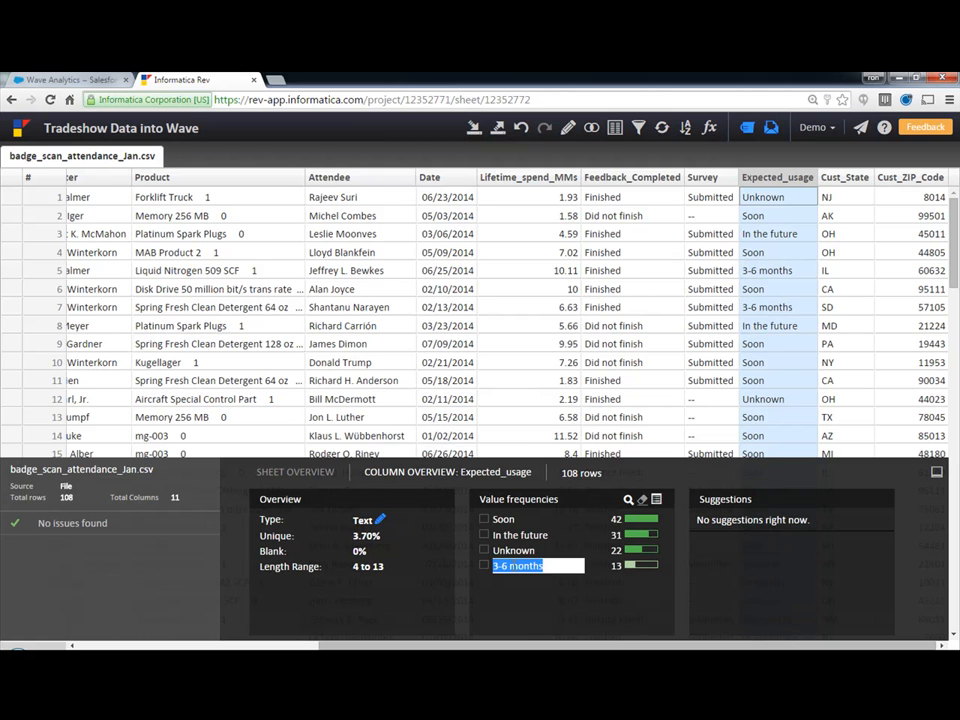
{"action": "type", "text": "In th"}
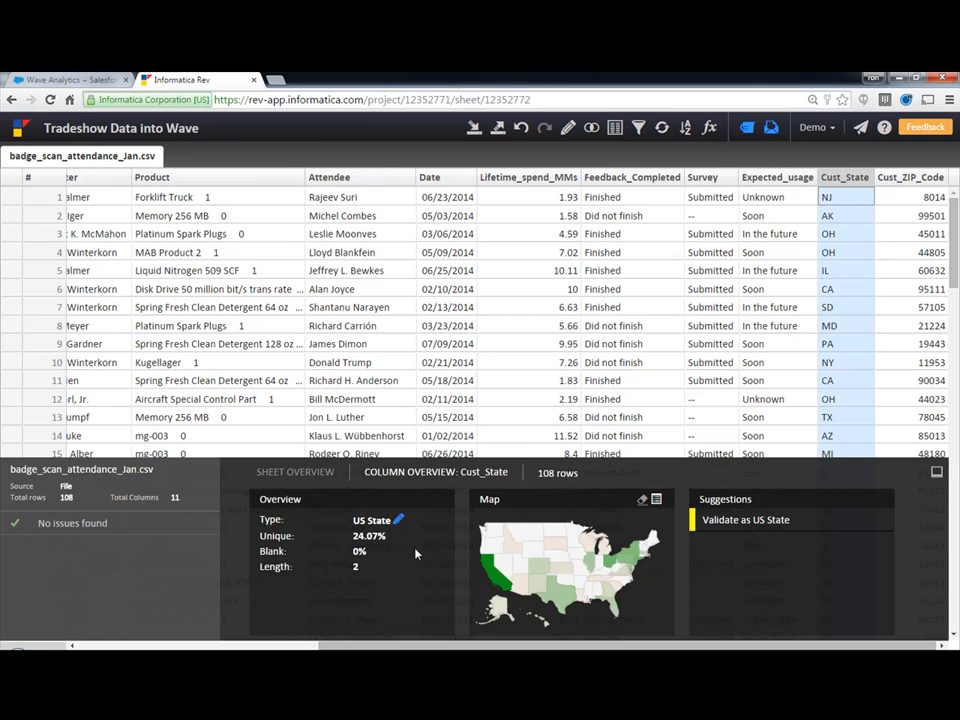
{"action": "mouse_move", "coordinate": [716, 540]}
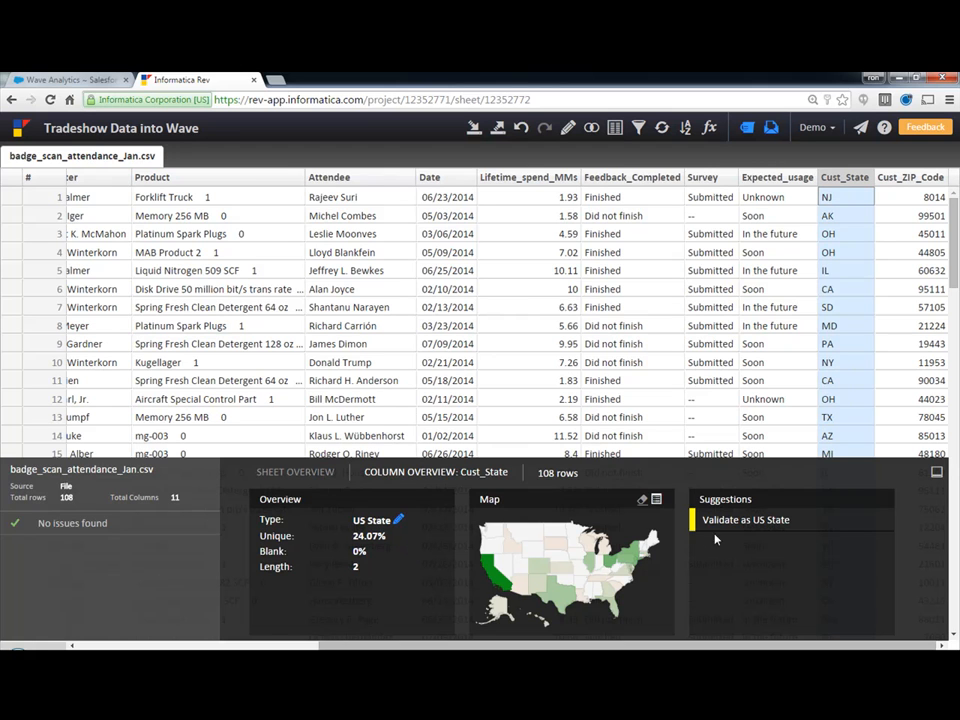
Step: Apply the 'Validate as US State' suggestion to Cust_State
{"action": "left_click", "coordinate": [792, 520]}
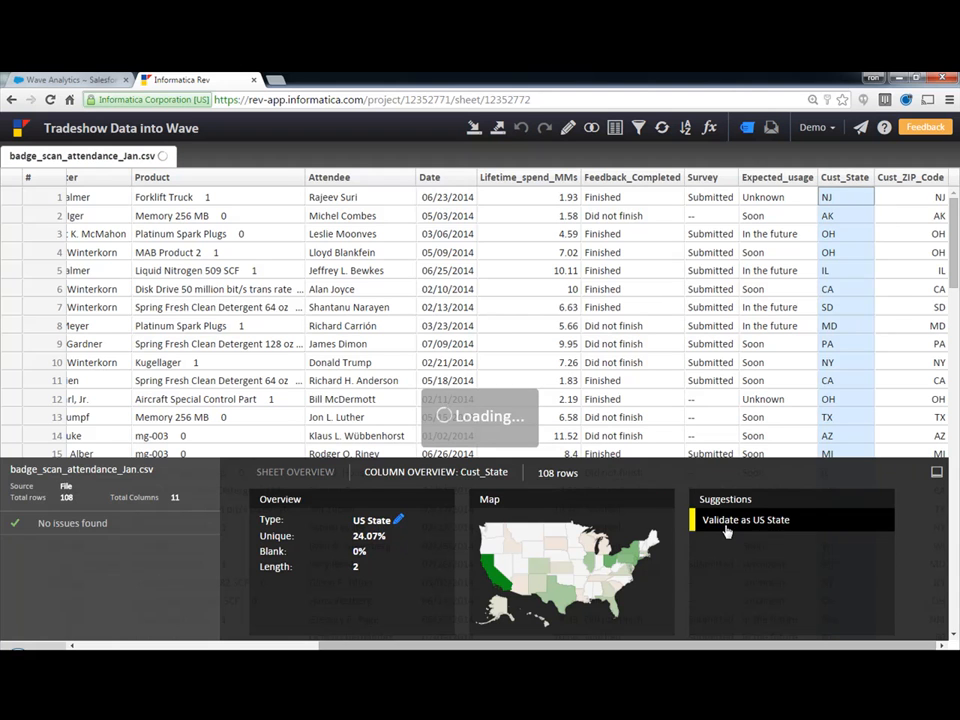
{"action": "left_click", "coordinate": [744, 520]}
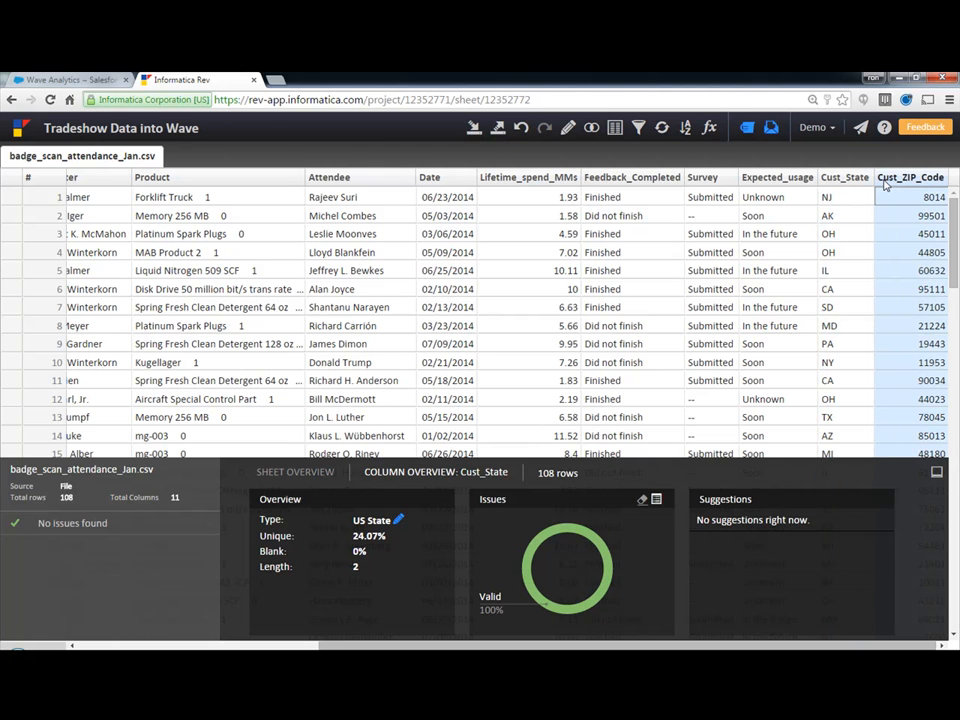
Step: Apply 'Standardize to 5 digit US Zip Code' to the Cust_ZIP_Code column
{"action": "left_click", "coordinate": [910, 176]}
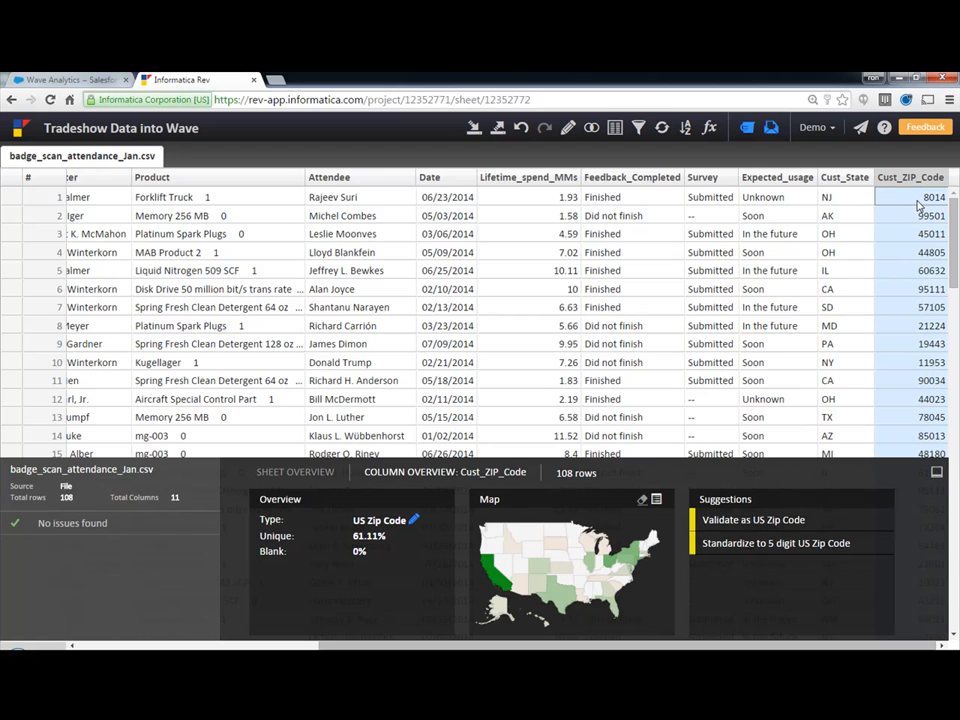
{"action": "mouse_move", "coordinate": [858, 400]}
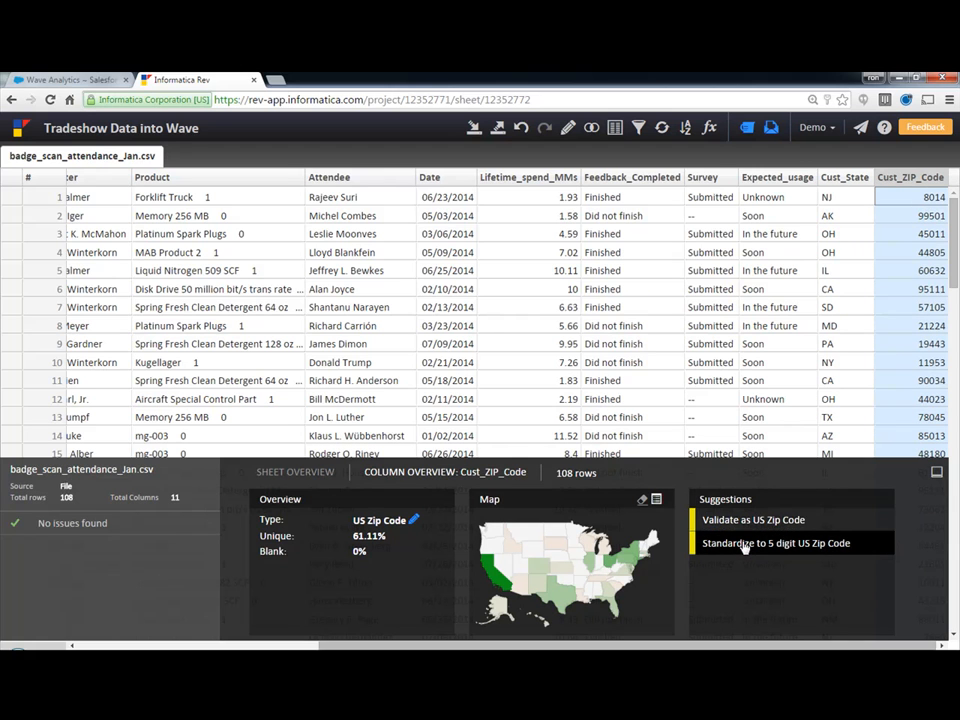
{"action": "left_click", "coordinate": [776, 542]}
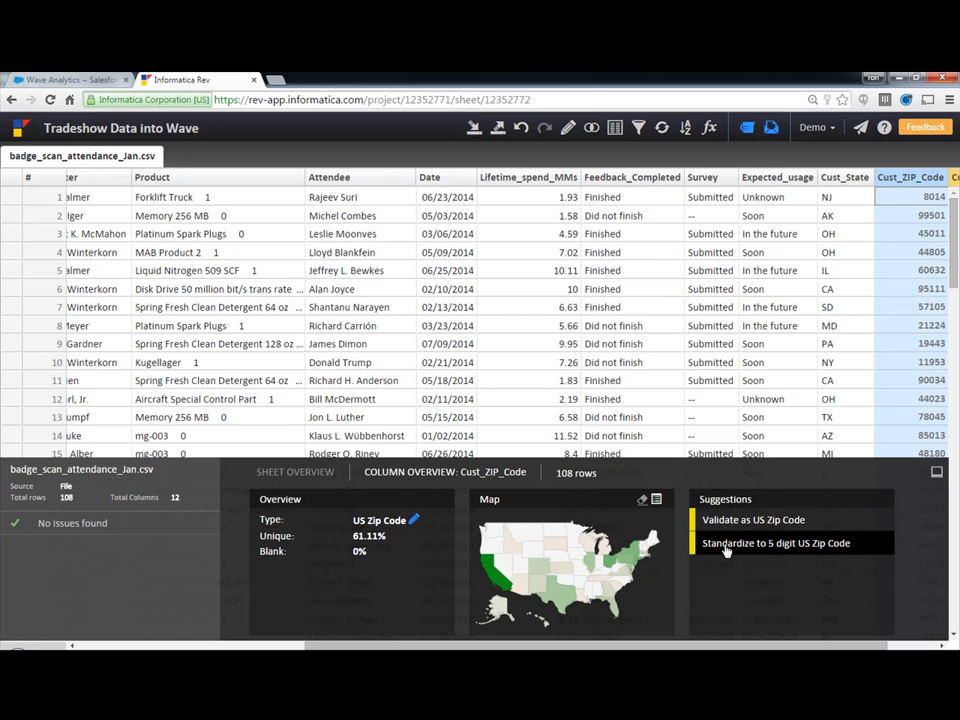
{"action": "left_click", "coordinate": [776, 544]}
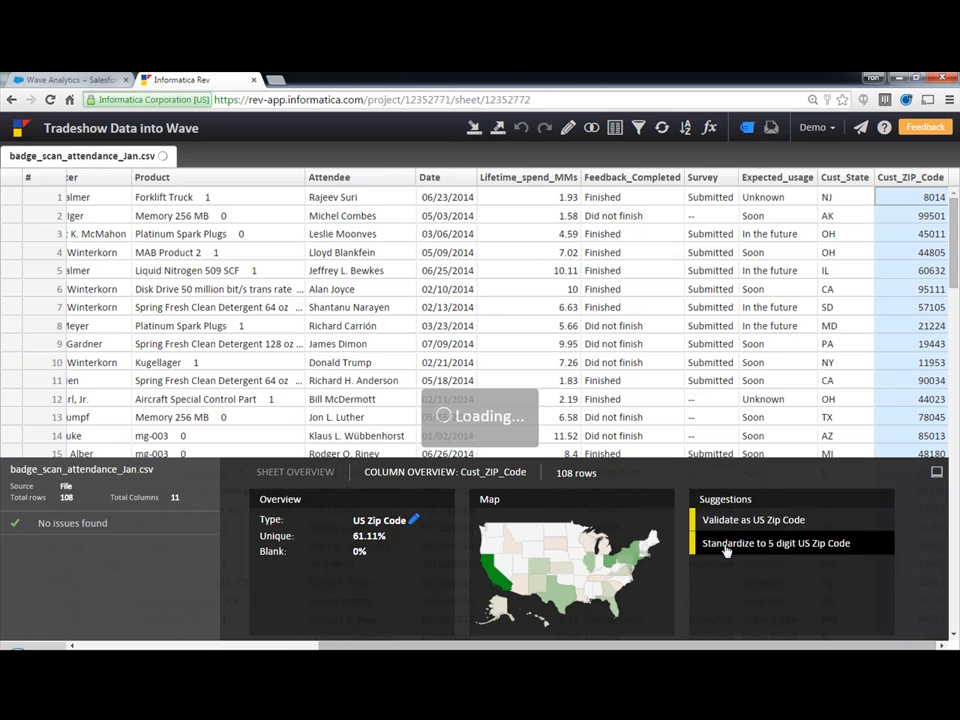
{"action": "left_click", "coordinate": [776, 544]}
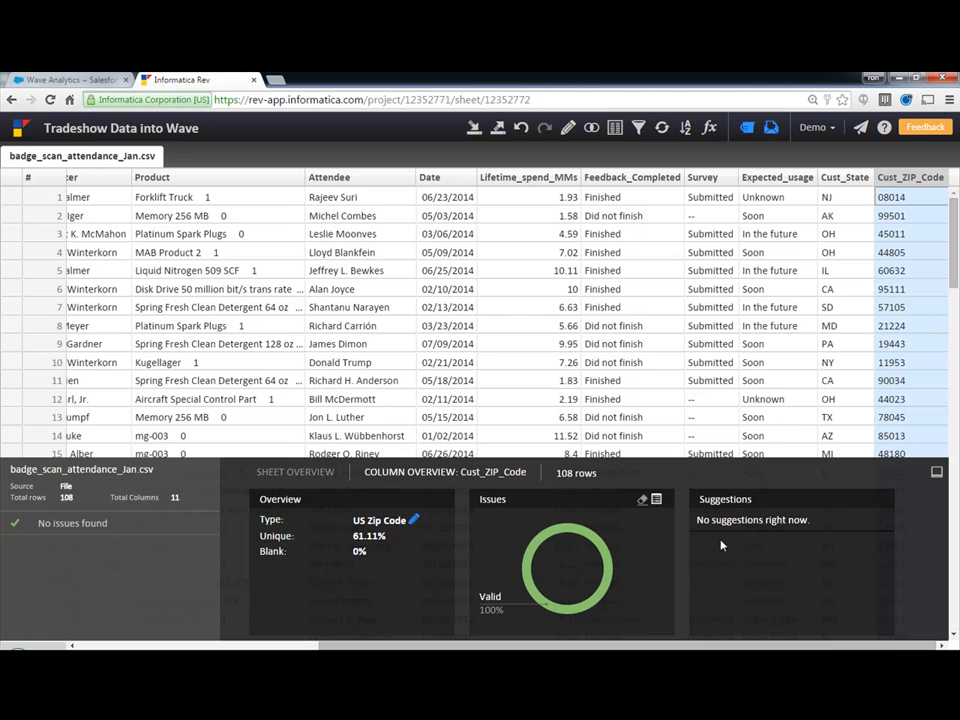
{"action": "mouse_move", "coordinate": [472, 128]}
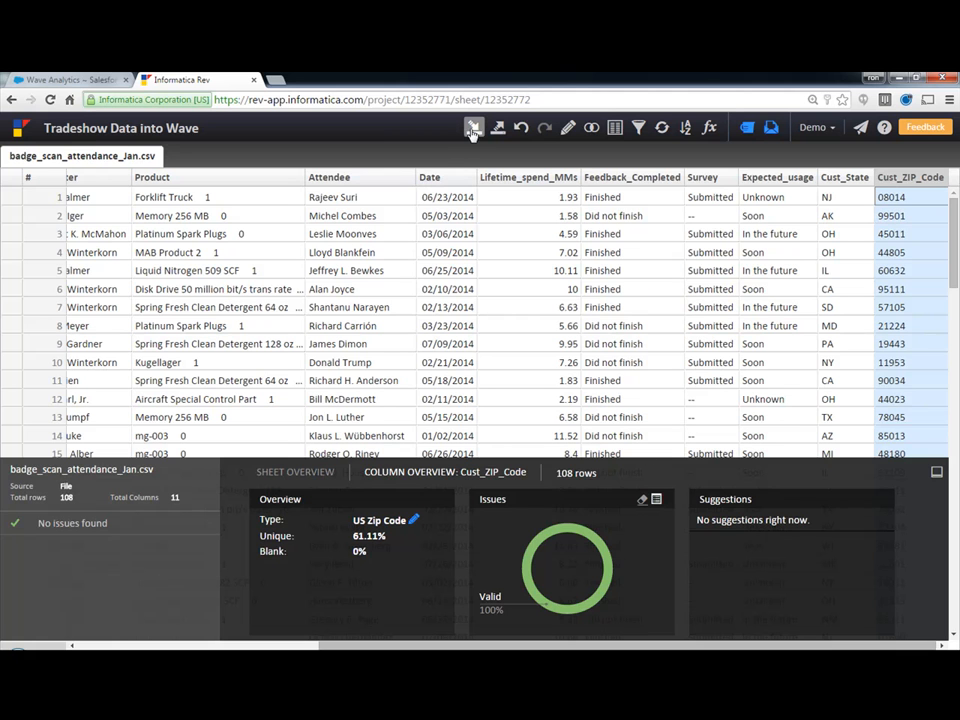
Step: Import the Salesforce Opportunity object as a second sheet via Application > Salesforce
{"action": "left_click", "coordinate": [472, 128]}
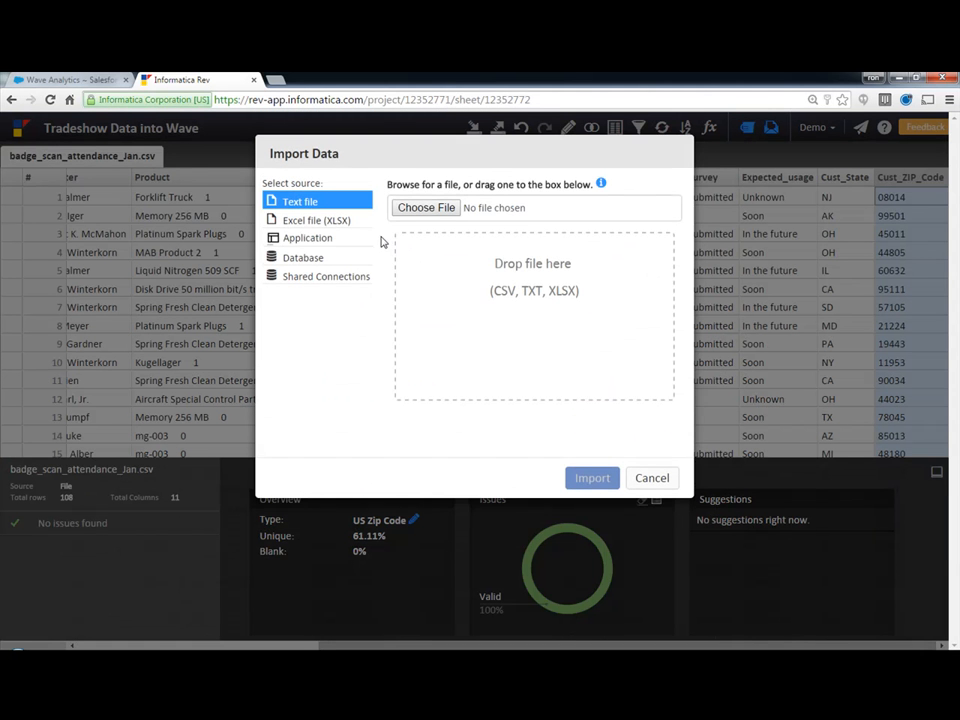
{"action": "left_click", "coordinate": [308, 236]}
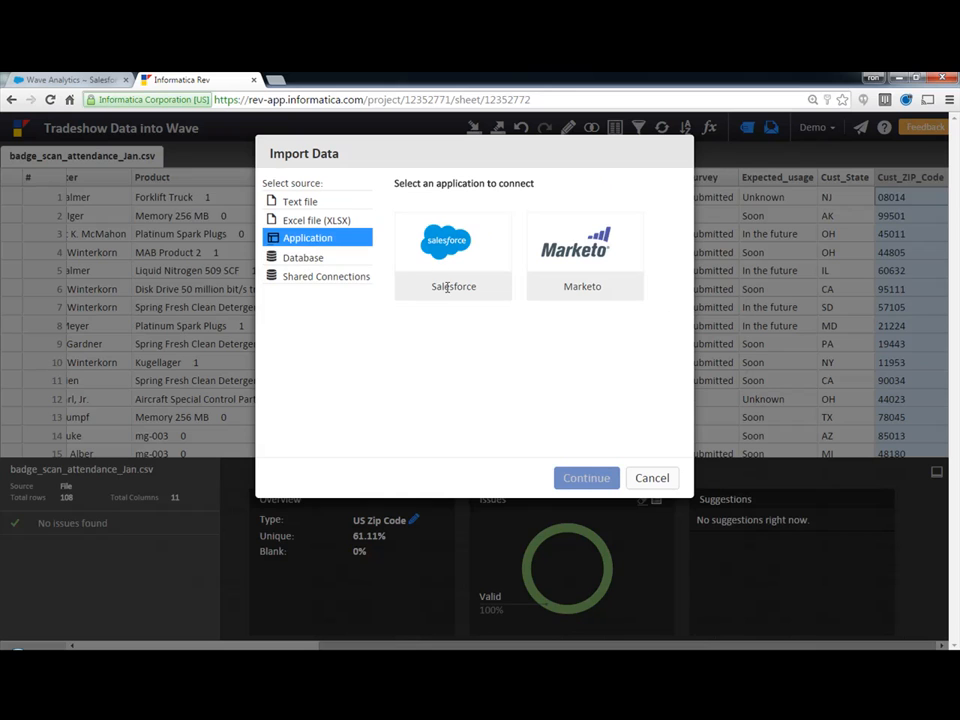
{"action": "left_click", "coordinate": [452, 240]}
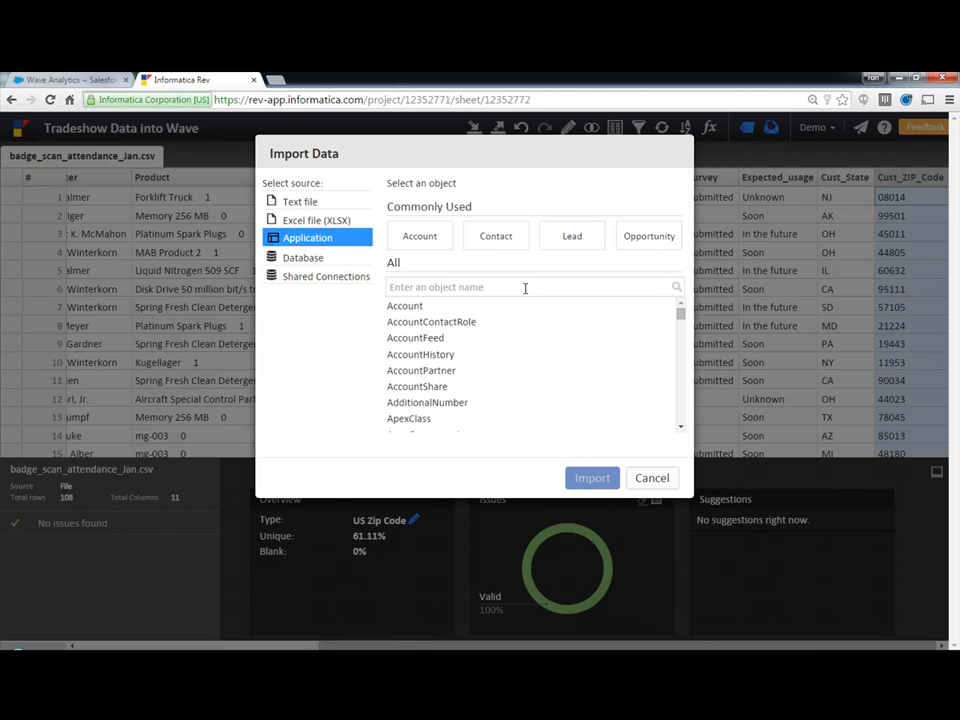
{"action": "left_click", "coordinate": [648, 236]}
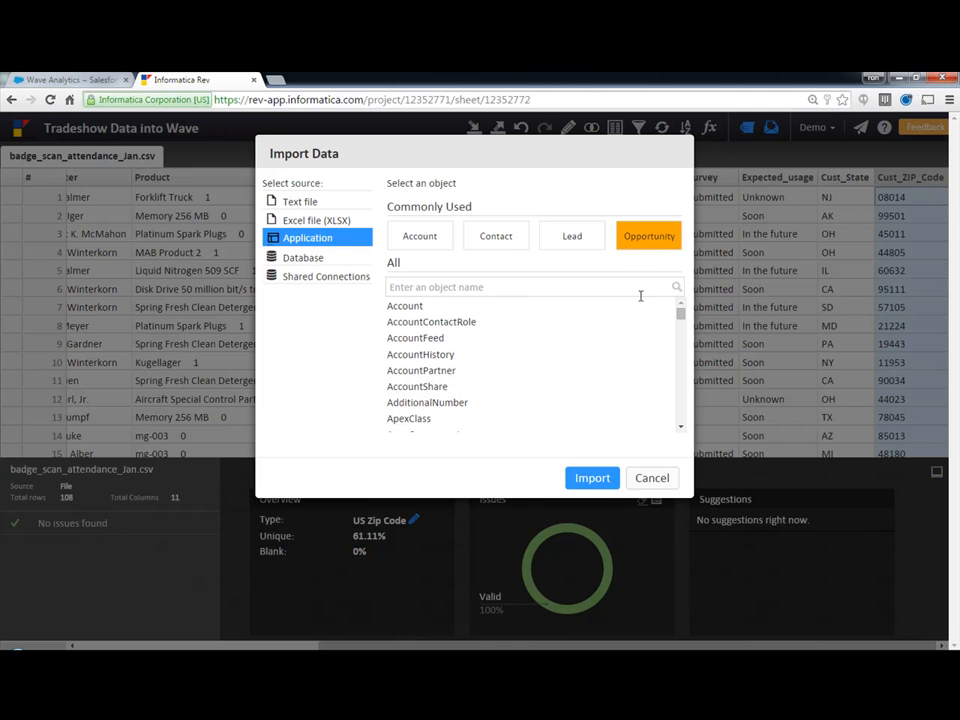
{"action": "left_click", "coordinate": [592, 476]}
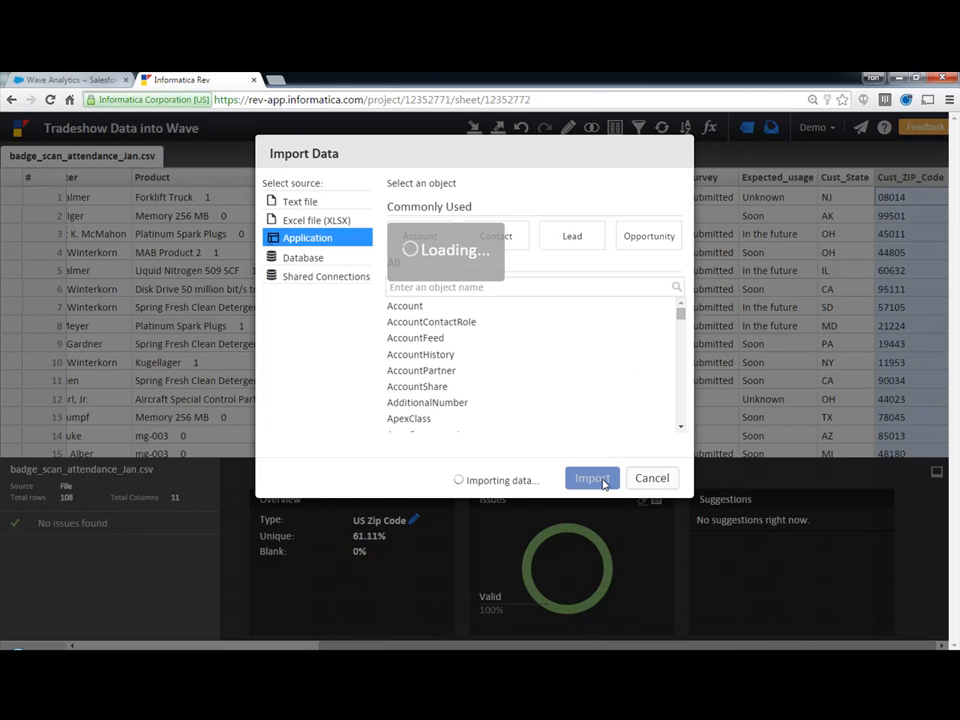
{"action": "left_click", "coordinate": [592, 476]}
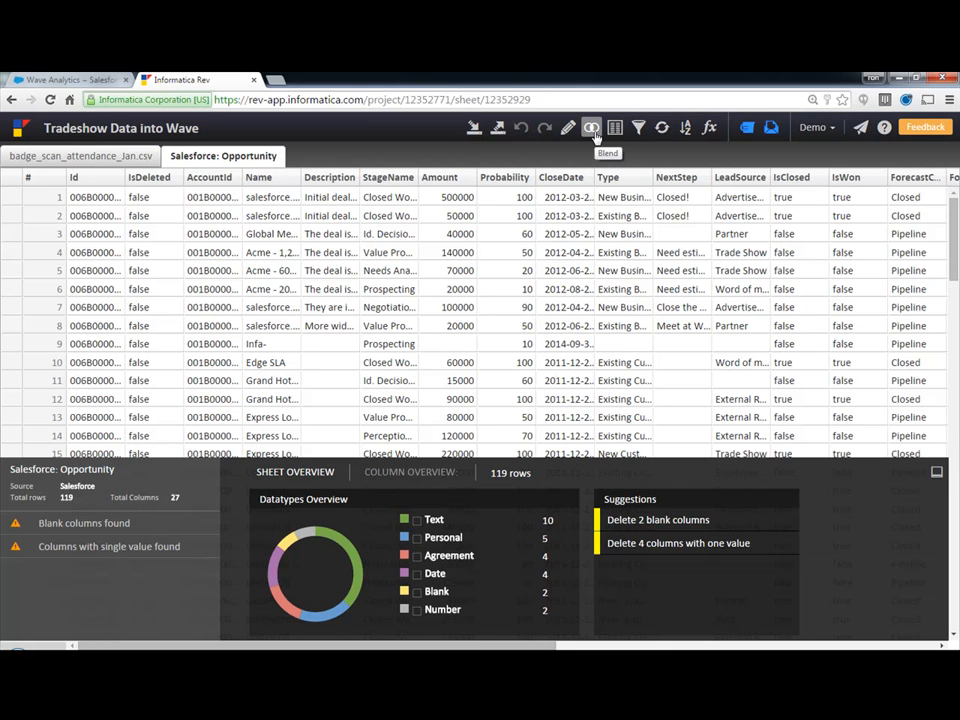
Step: Choose to combine the Opportunity sheet with the badge scan sheet
{"action": "left_click", "coordinate": [592, 128]}
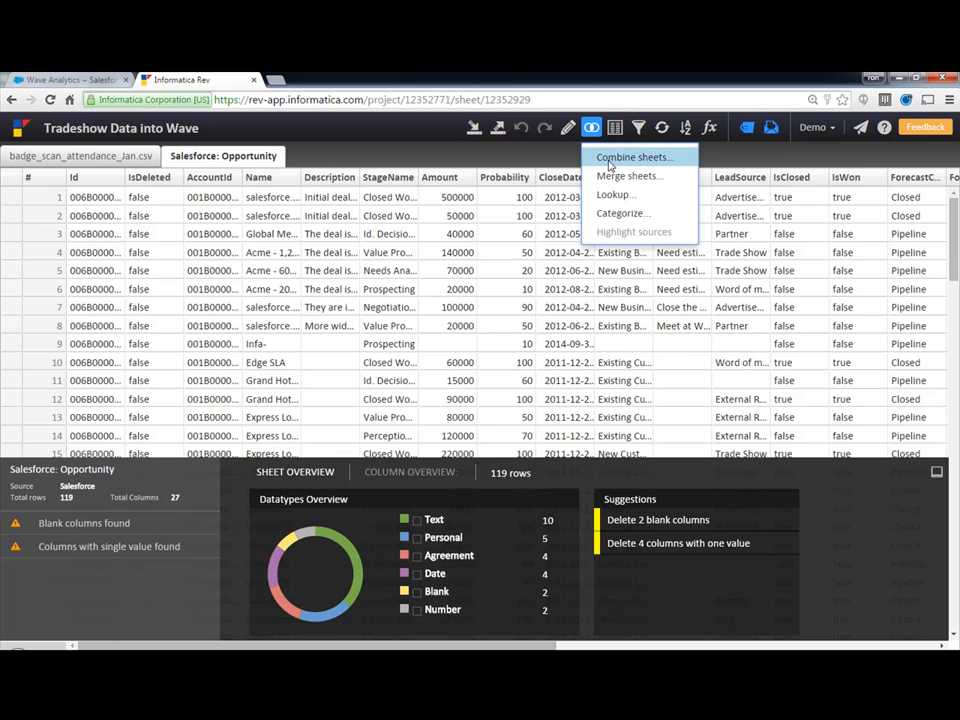
{"action": "left_click", "coordinate": [636, 156]}
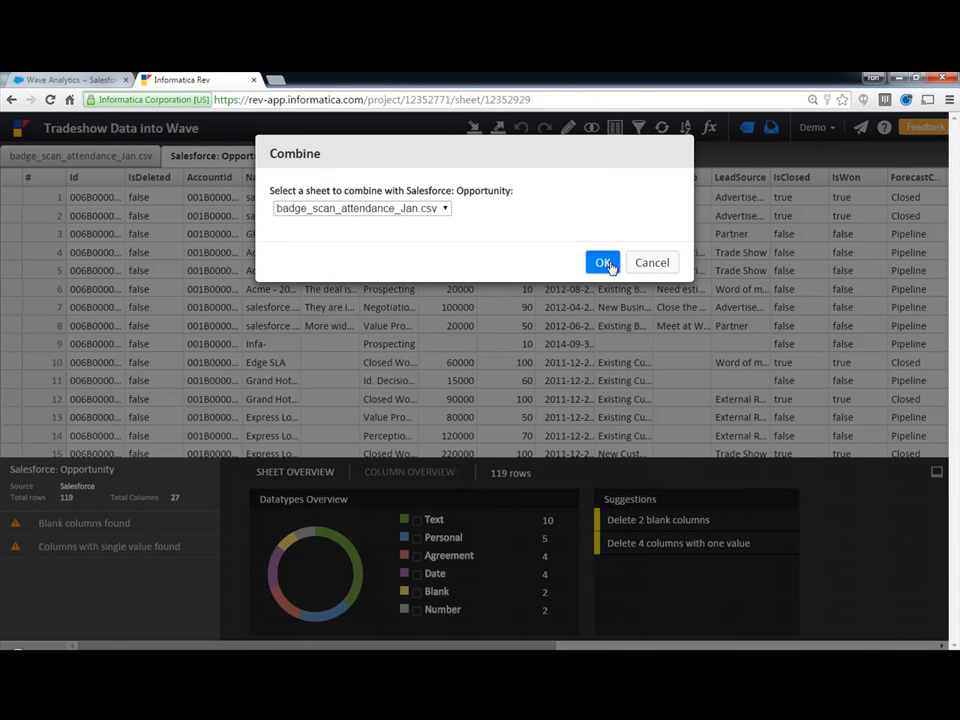
{"action": "left_click", "coordinate": [604, 262]}
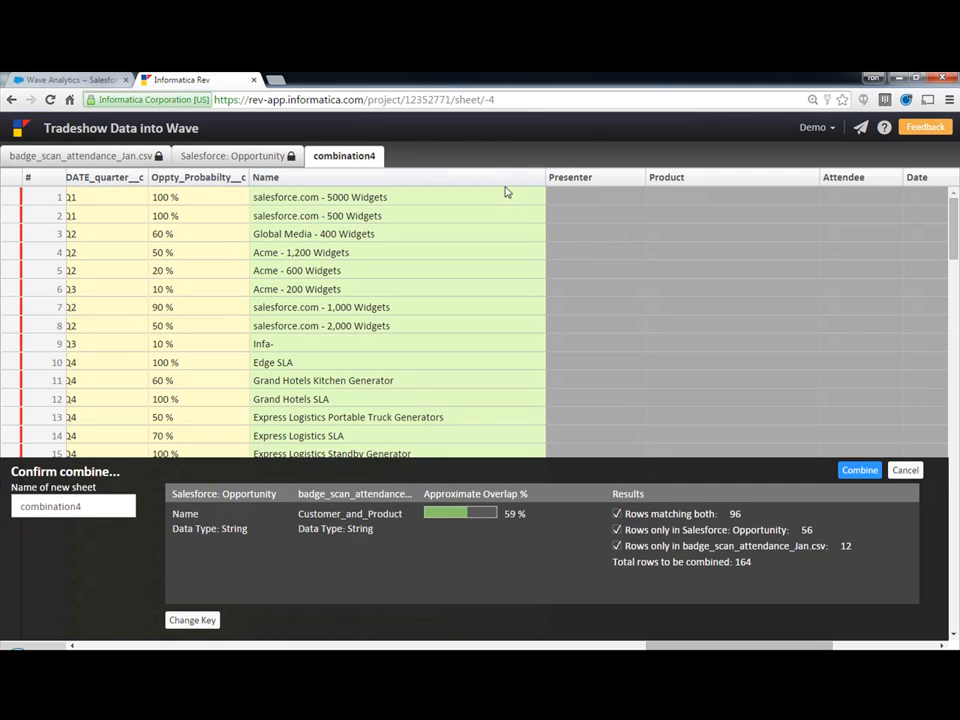
{"action": "mouse_move", "coordinate": [380, 166]}
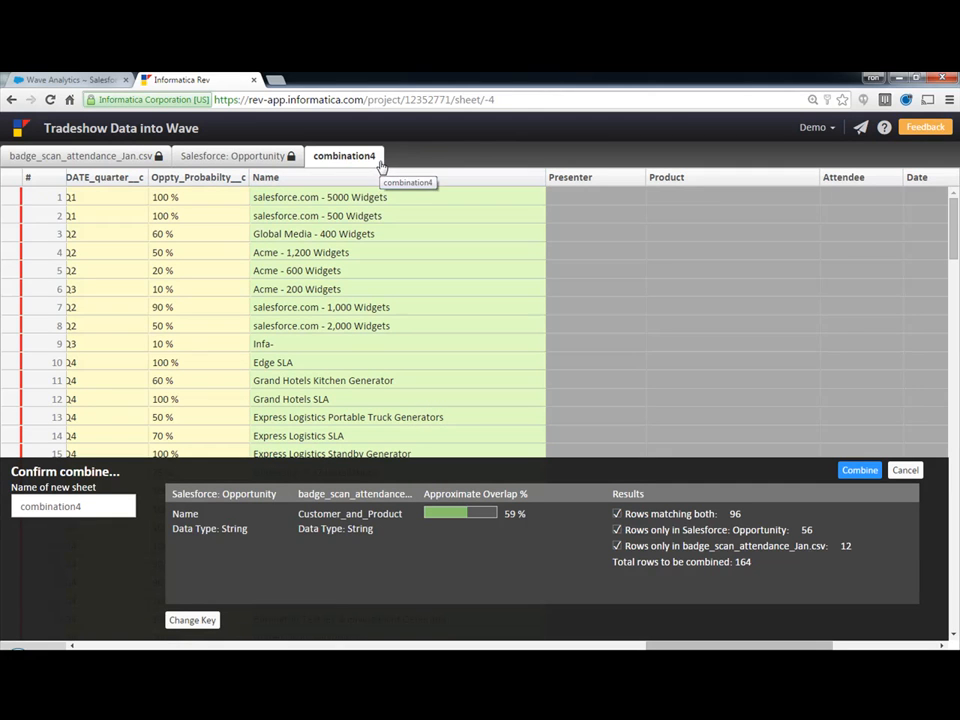
{"action": "mouse_move", "coordinate": [480, 162]}
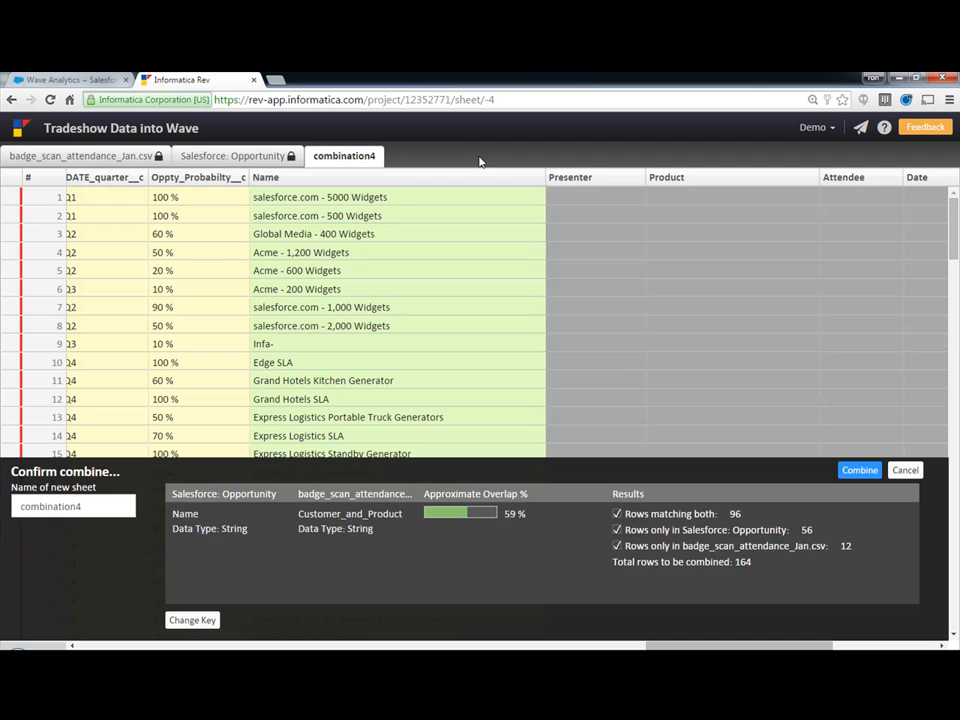
{"action": "mouse_move", "coordinate": [588, 512]}
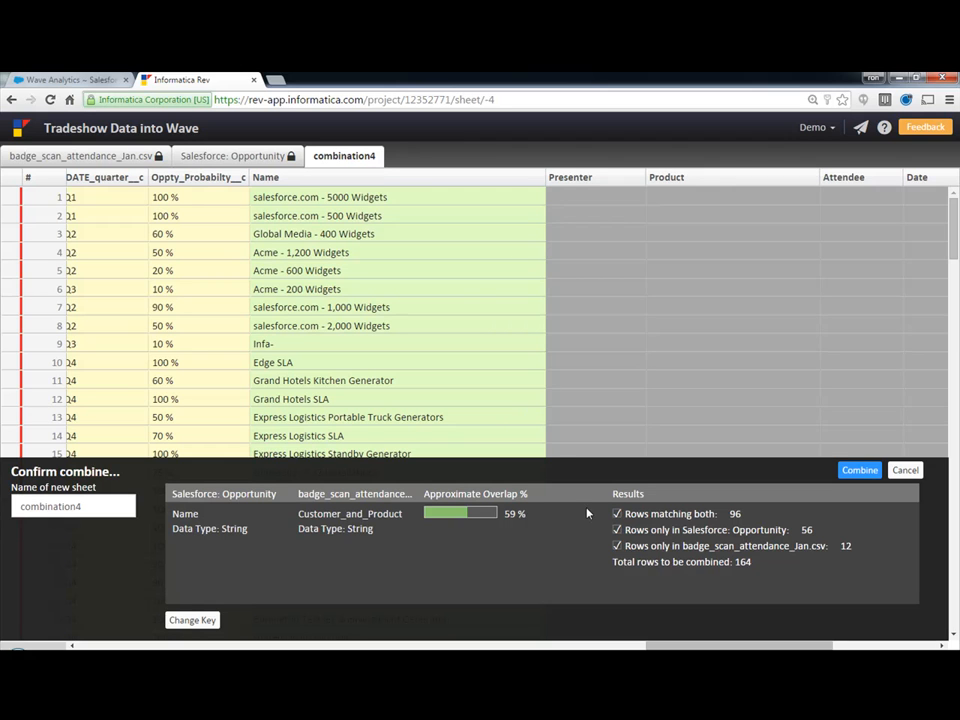
{"action": "mouse_move", "coordinate": [604, 524]}
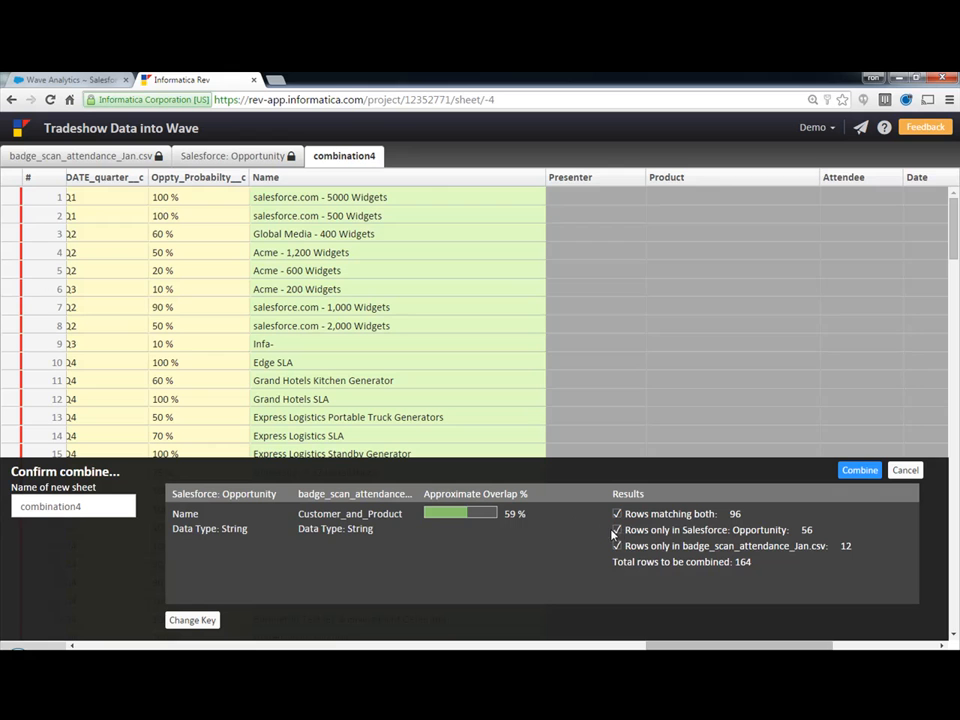
Step: Keep matching rows only, excluding Salesforce-only rows, and combine into combination4
{"action": "left_click", "coordinate": [616, 530]}
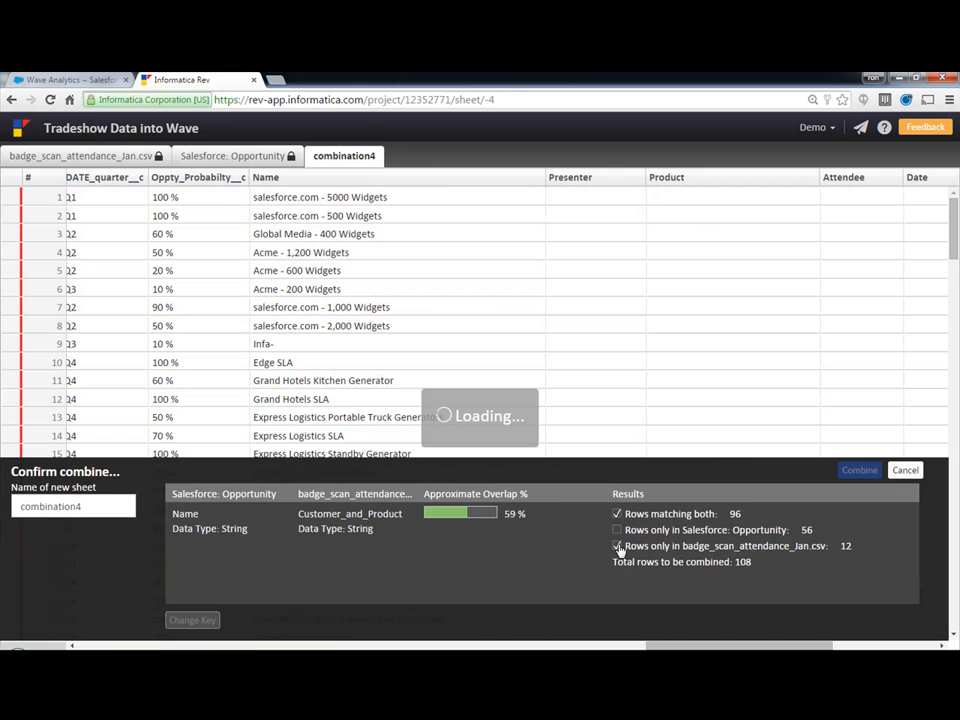
{"action": "left_click", "coordinate": [616, 546]}
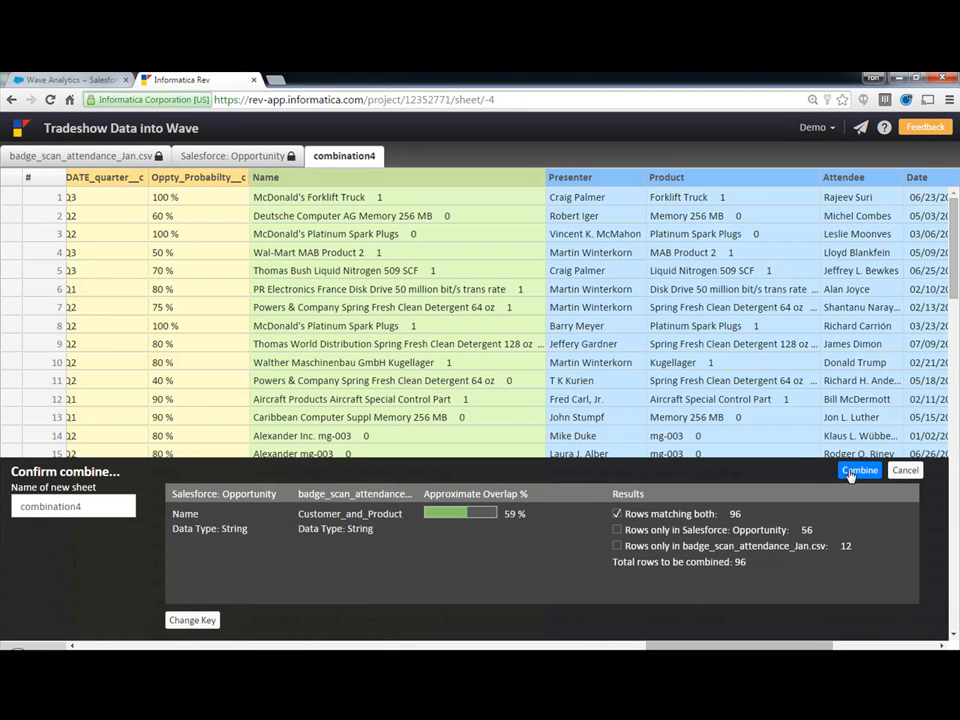
{"action": "left_click", "coordinate": [860, 470]}
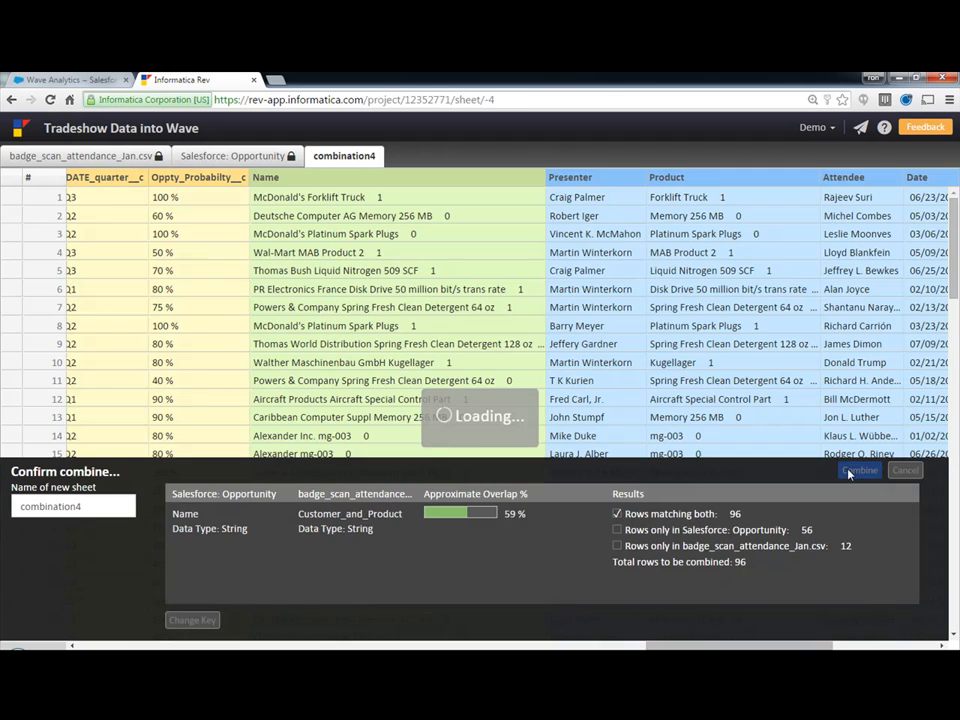
{"action": "left_click", "coordinate": [858, 470]}
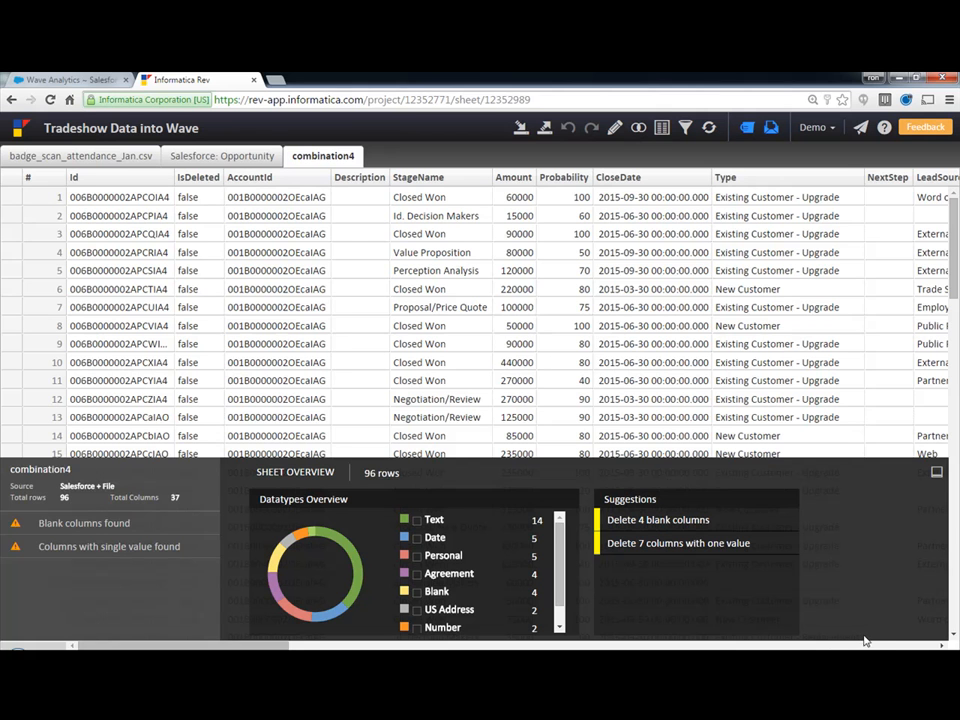
Step: Rename the combination4 sheet Tradeshow_Data and export it to Salesforce Analytics
{"action": "scroll", "scroll_direction": "right", "scroll_amount": 3}
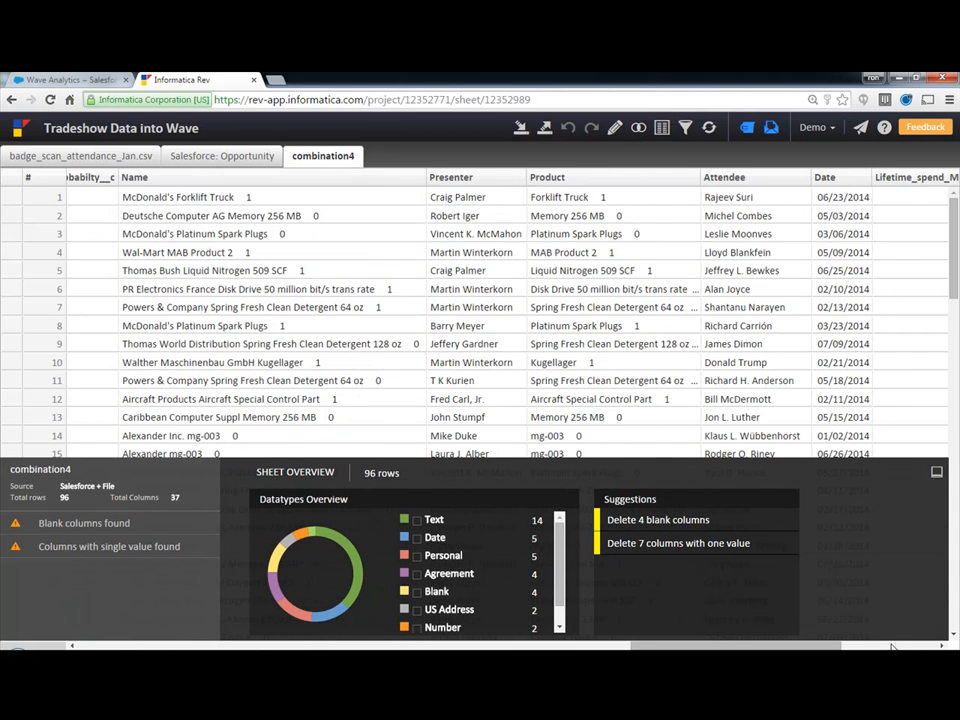
{"action": "scroll", "scroll_direction": "right", "scroll_amount": 3}
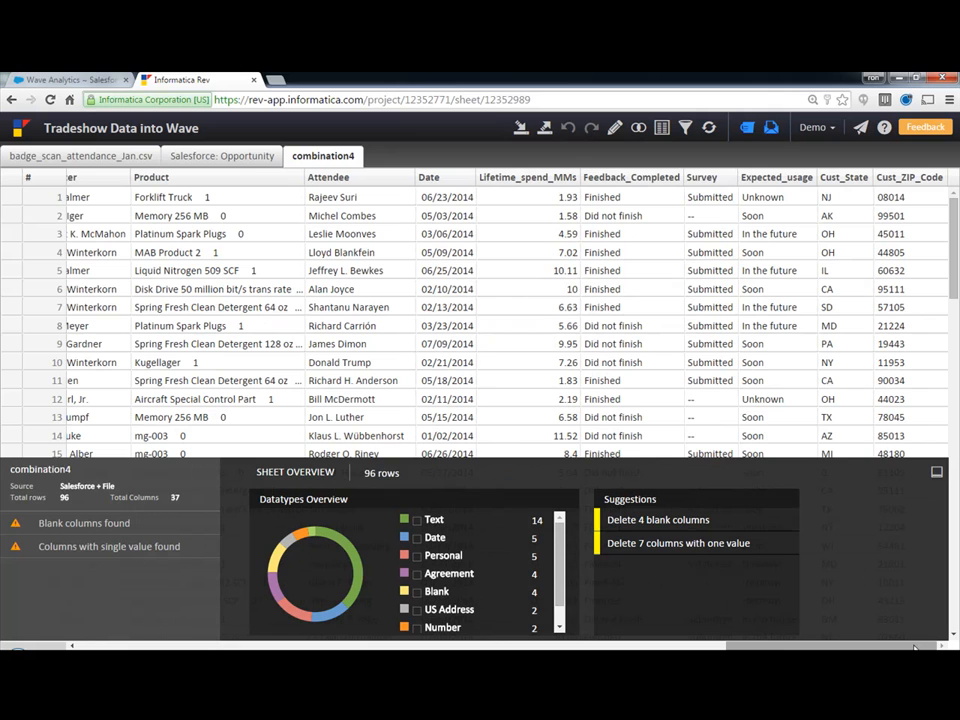
{"action": "mouse_move", "coordinate": [830, 488]}
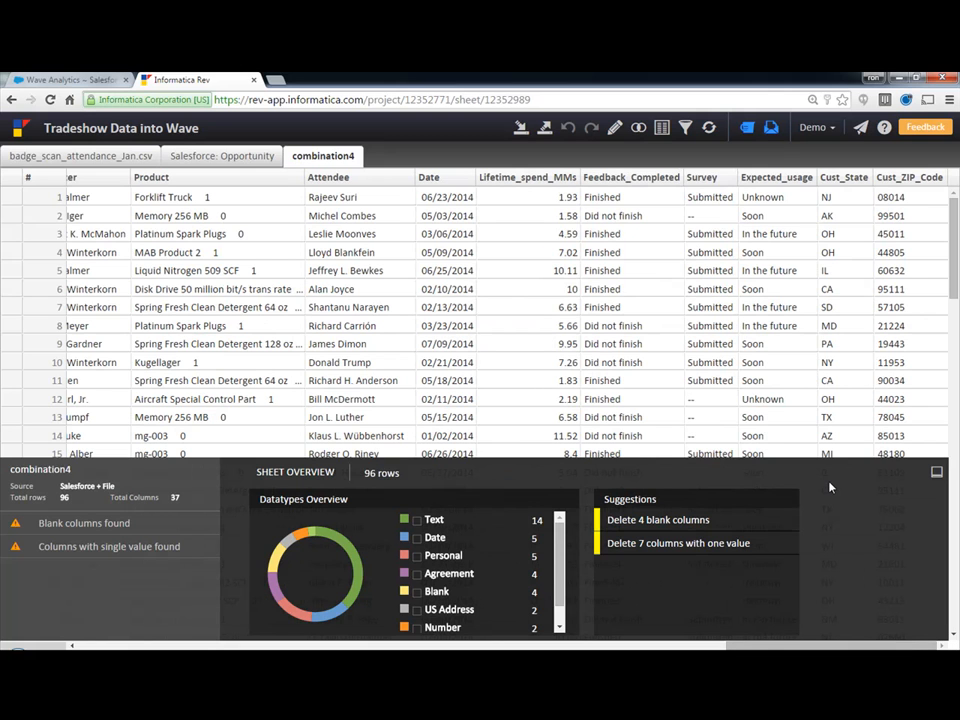
{"action": "right_click", "coordinate": [324, 156]}
{"action": "type", "text": "T"}
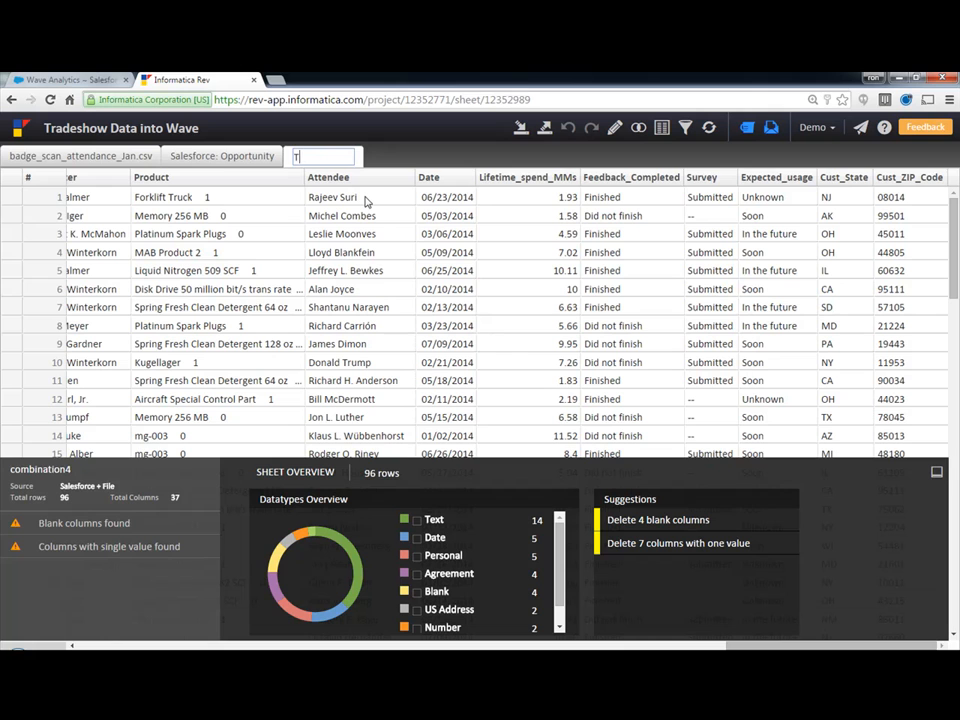
{"action": "type", "text": "radeshow_Data"}
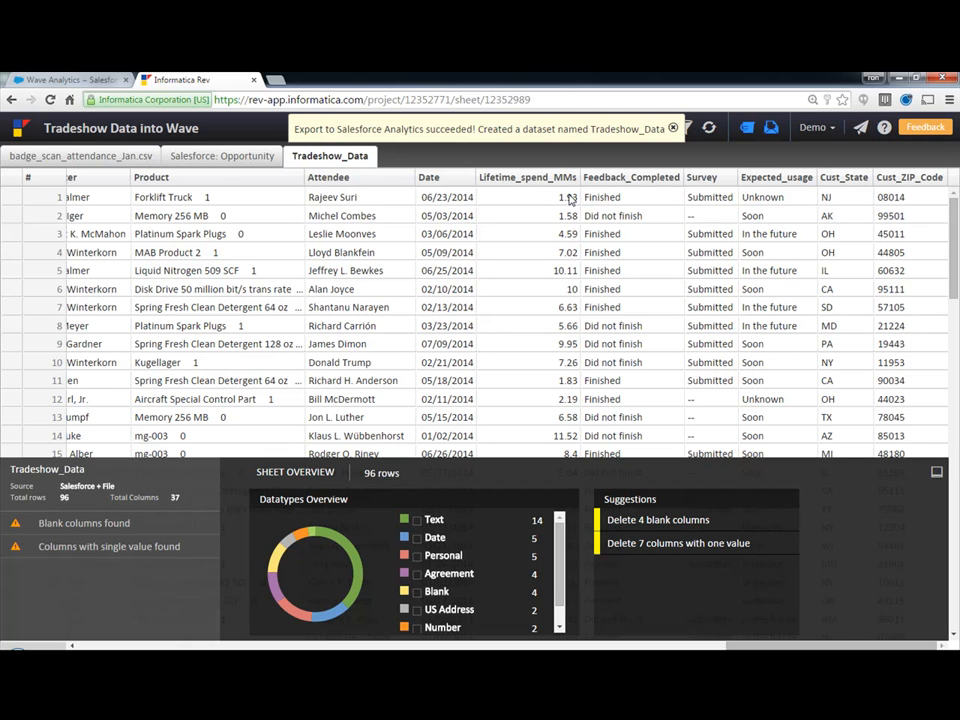
{"action": "mouse_move", "coordinate": [538, 212]}
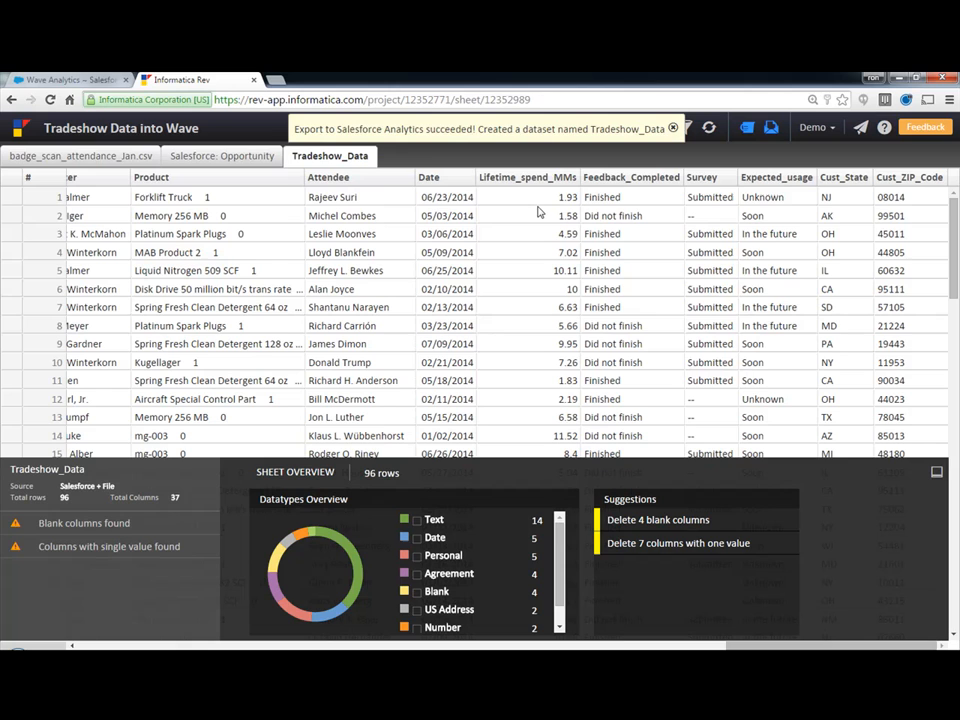
Step: View the Wave Analytics Datasets list showing Tradeshow_Data
{"action": "left_click", "coordinate": [64, 80]}
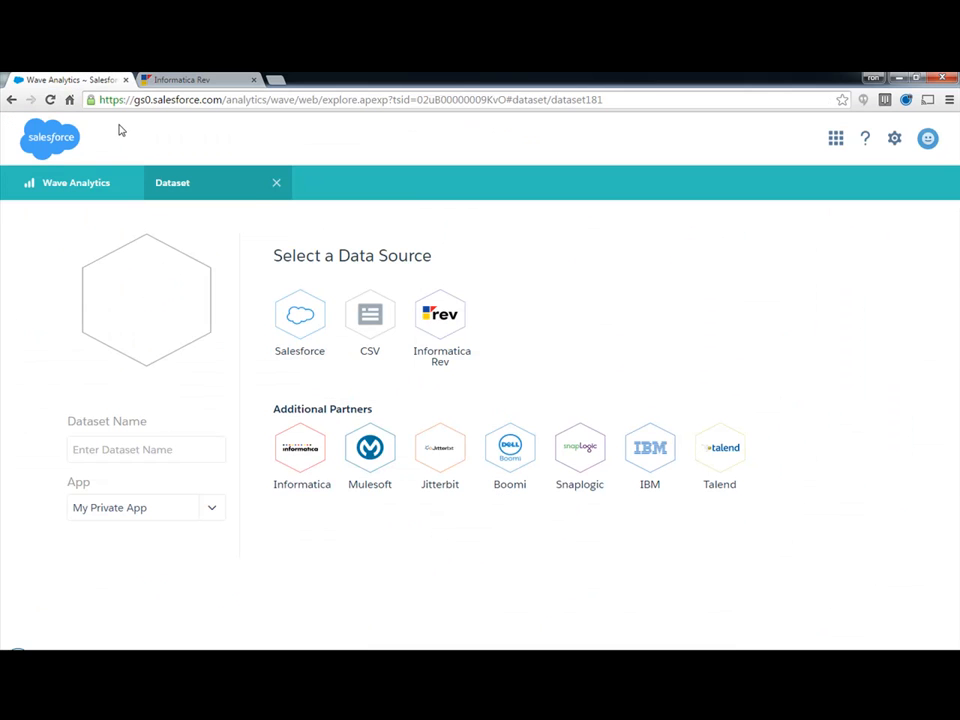
{"action": "left_click", "coordinate": [276, 182]}
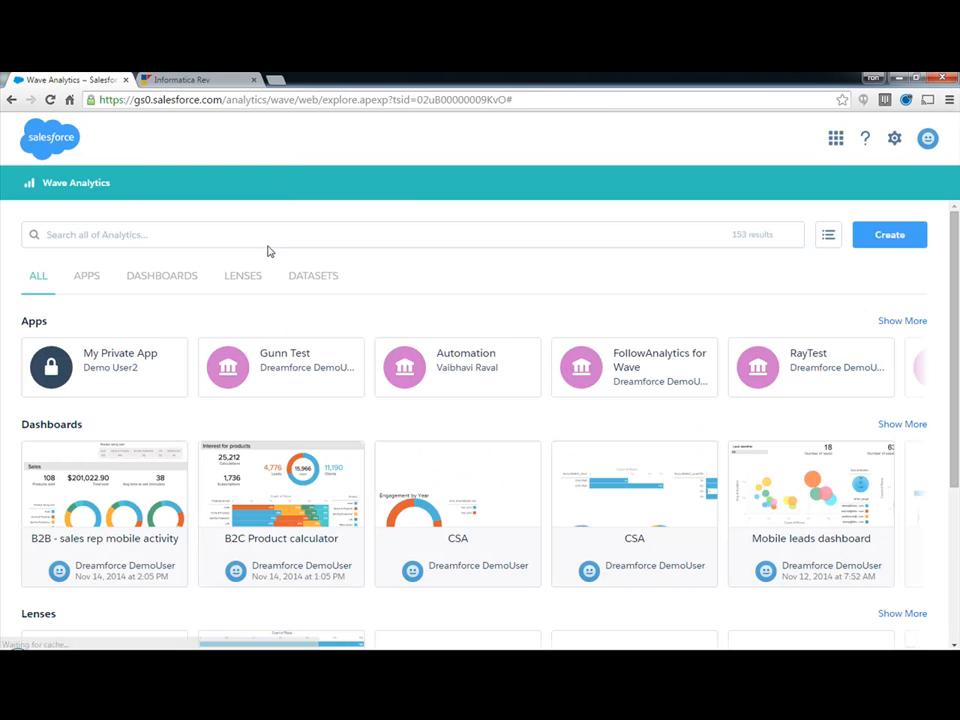
{"action": "left_click", "coordinate": [312, 276]}
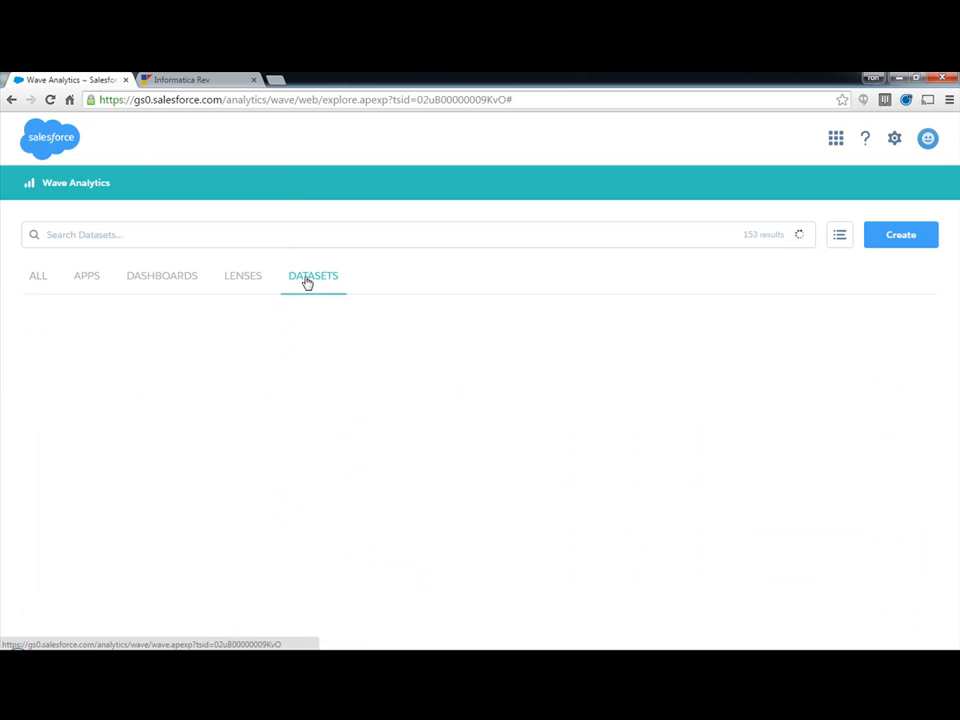
{"action": "left_click", "coordinate": [312, 276]}
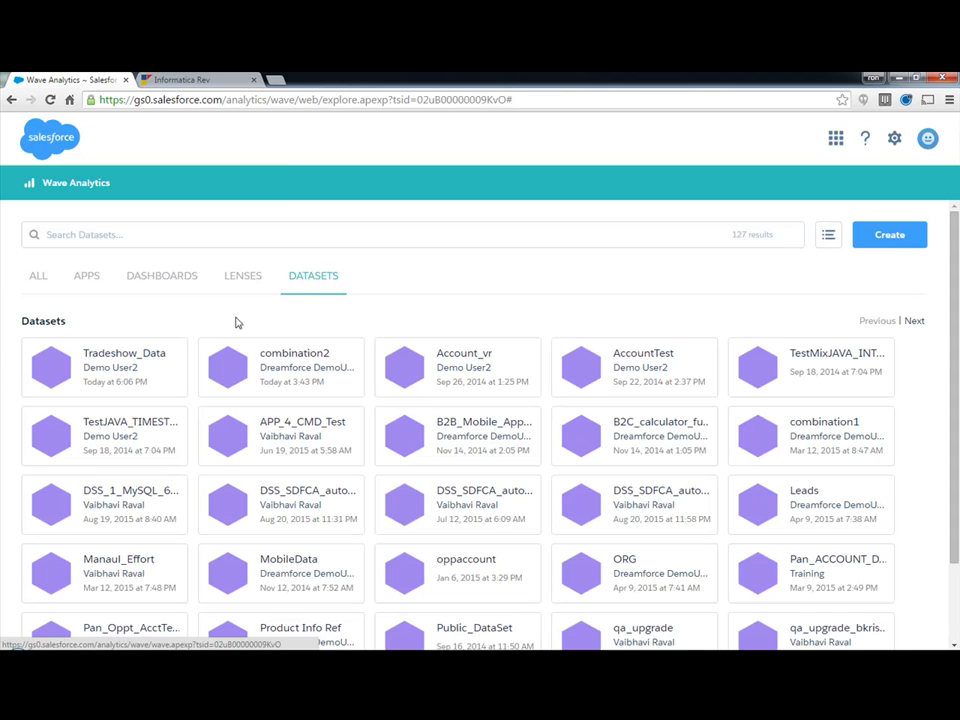
{"action": "mouse_move", "coordinate": [164, 374]}
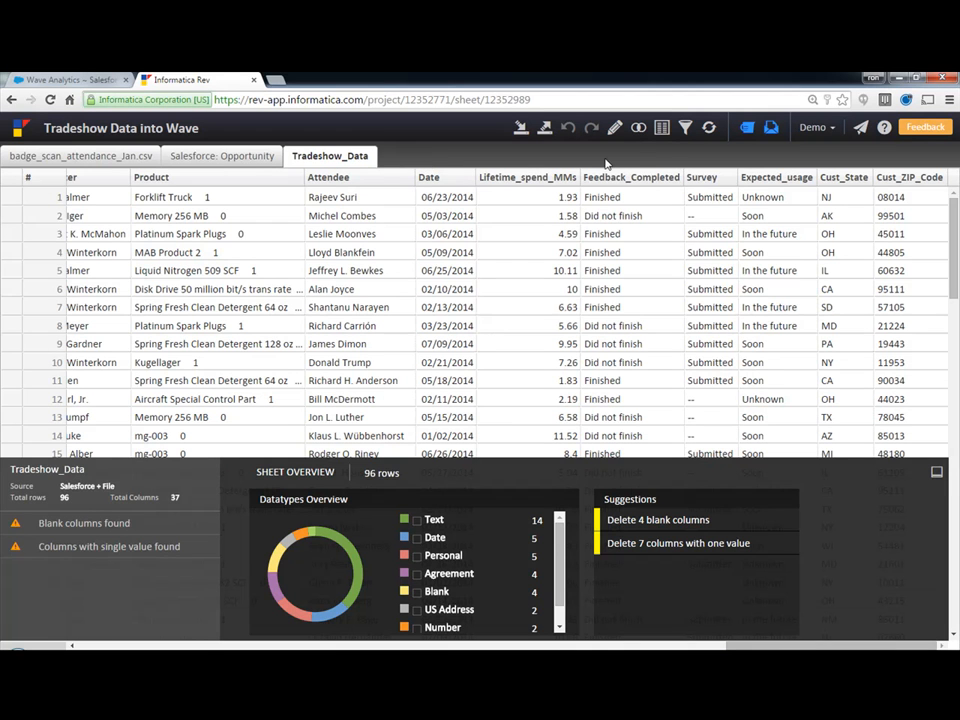
Step: Browse the column actions menu and Attendee column overview, then return to the Rev home page
{"action": "left_click", "coordinate": [614, 128]}
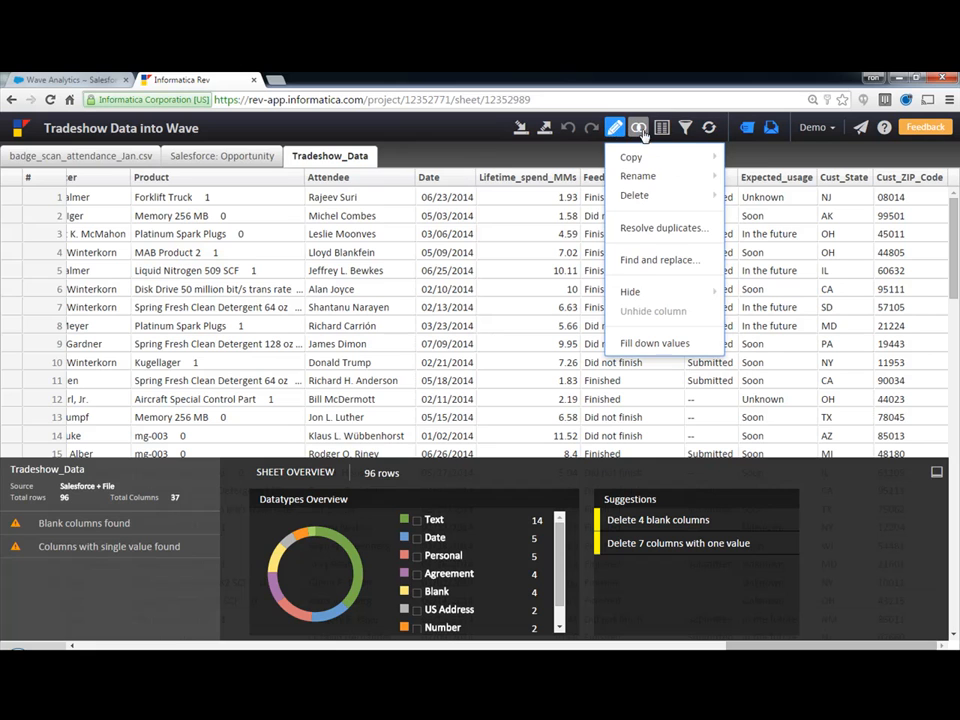
{"action": "left_click", "coordinate": [662, 128]}
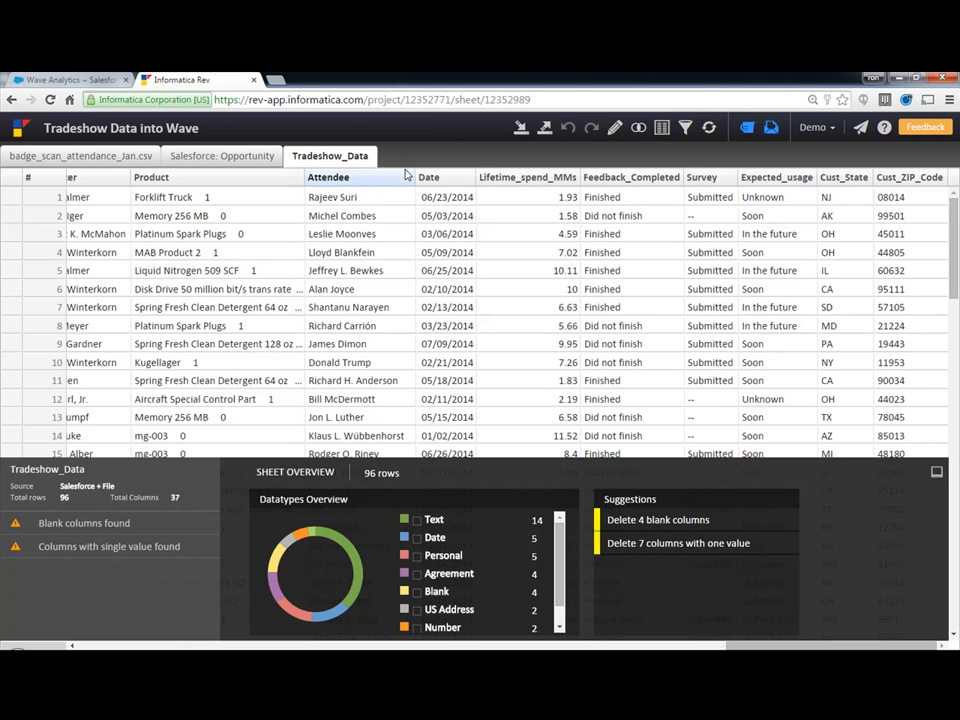
{"action": "left_click", "coordinate": [328, 176]}
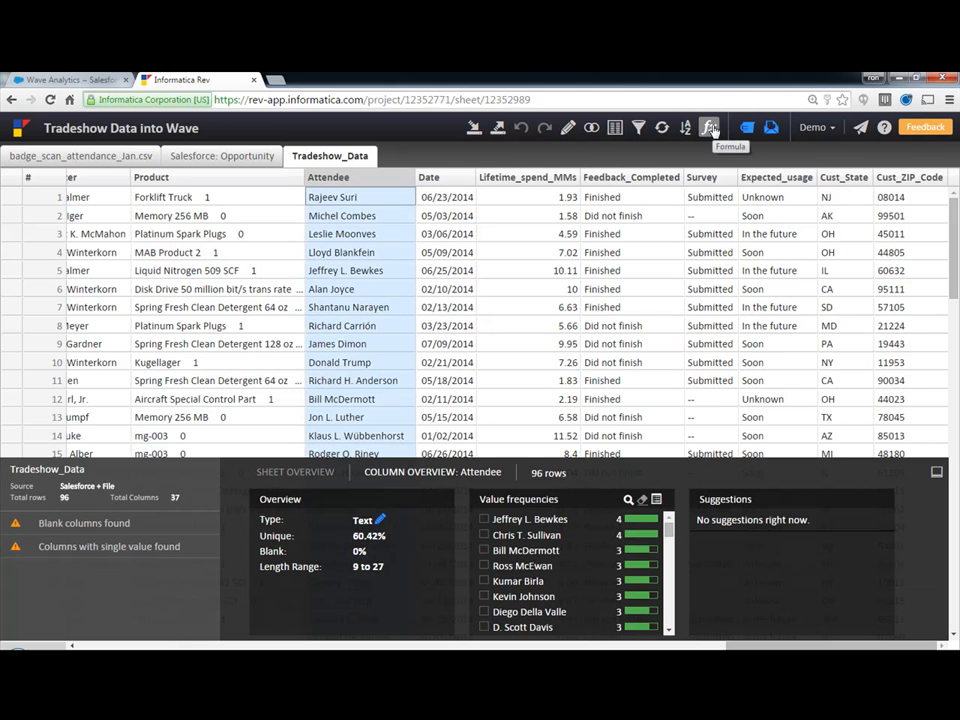
{"action": "left_click", "coordinate": [708, 128]}
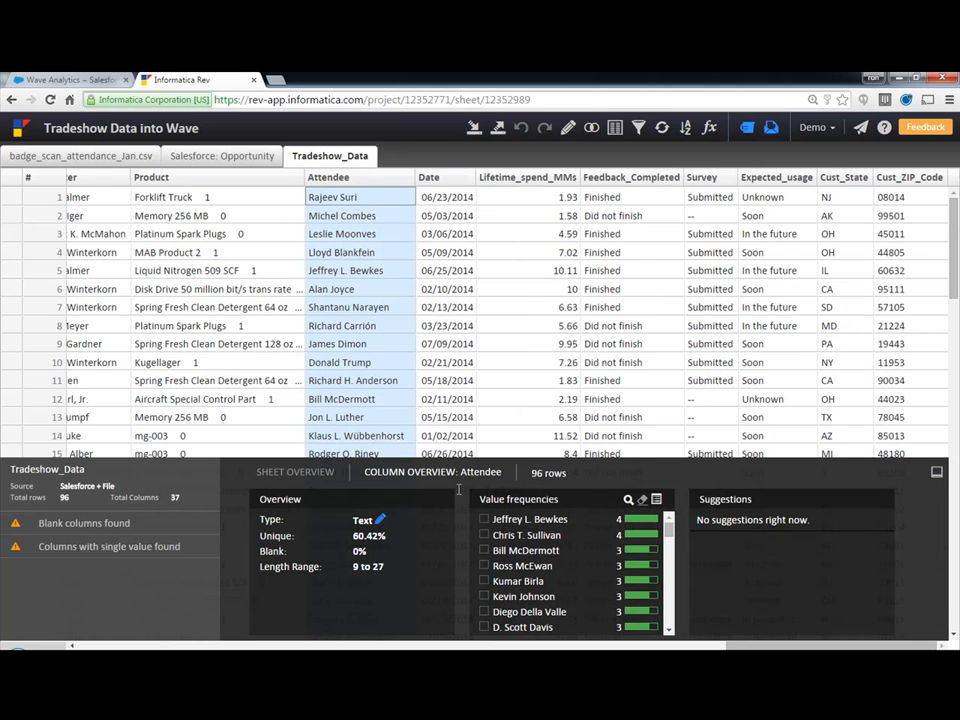
{"action": "left_click", "coordinate": [20, 128]}
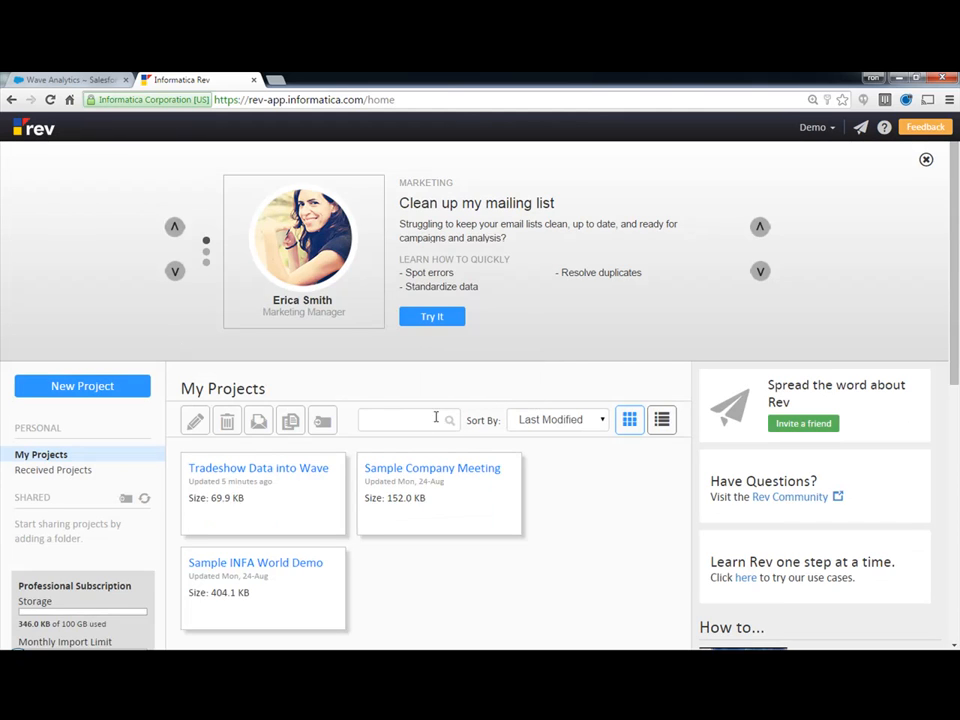
{"action": "scroll", "scroll_direction": "down", "scroll_amount": 3}
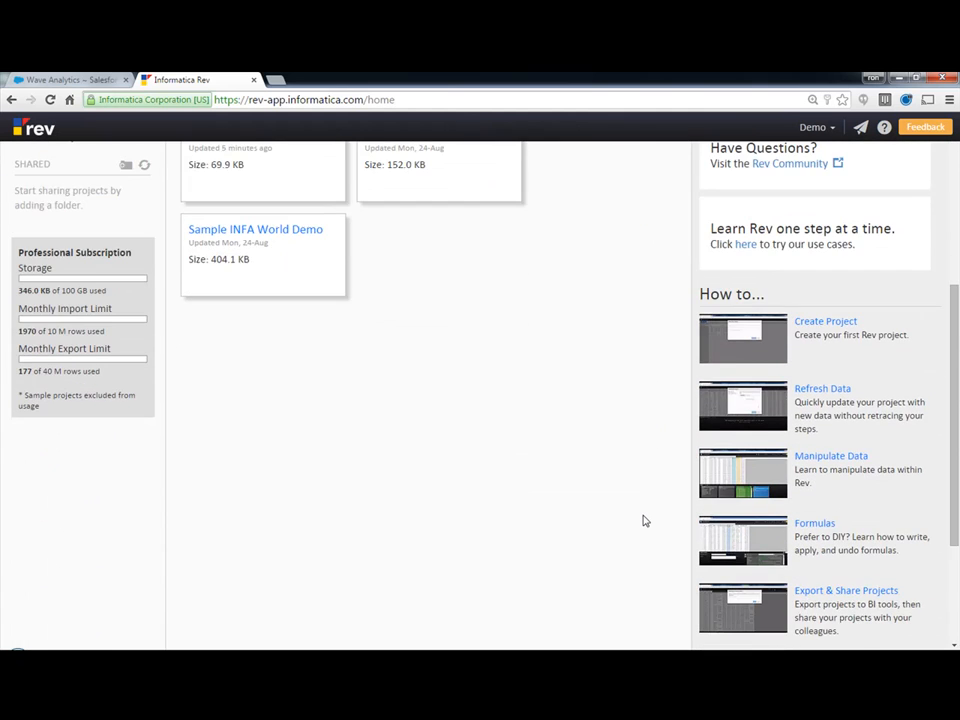
{"action": "scroll", "scroll_direction": "down", "scroll_amount": 3}
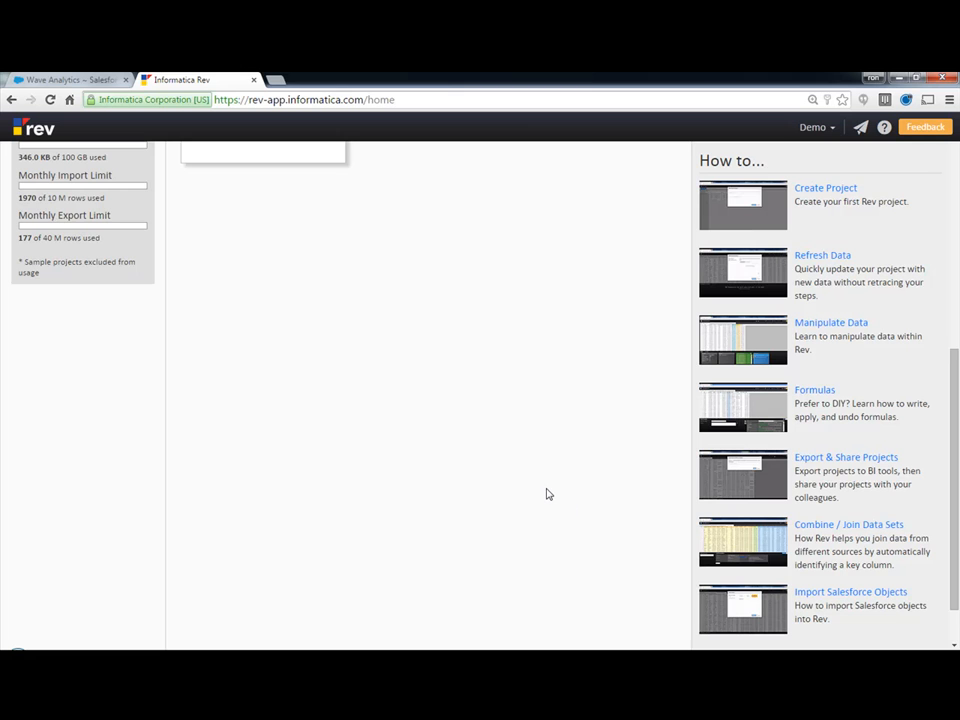
{"action": "mouse_move", "coordinate": [538, 488]}
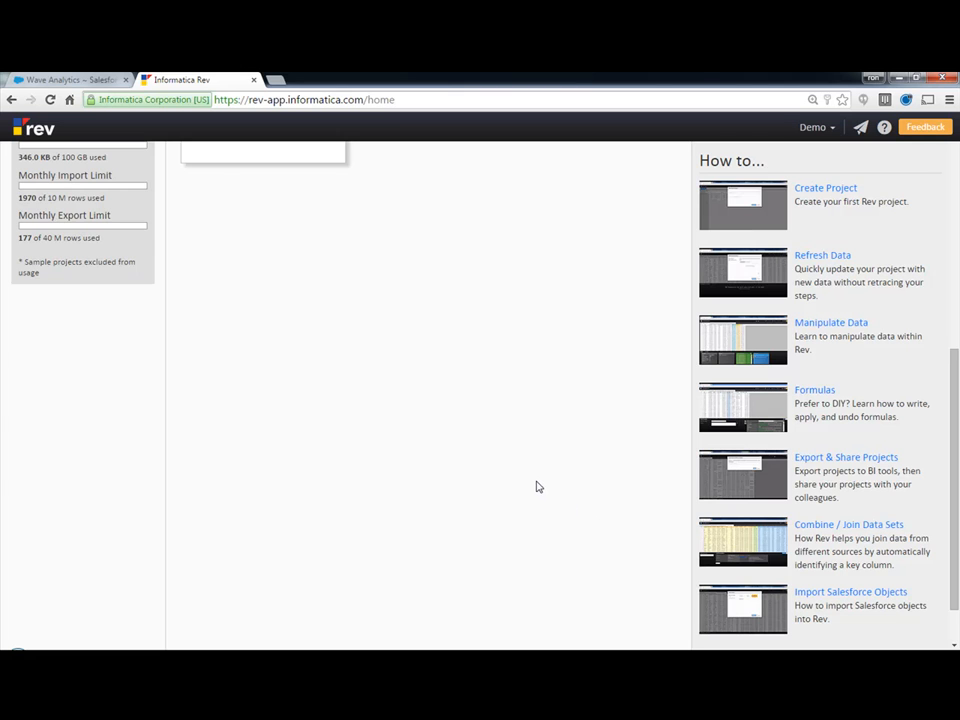